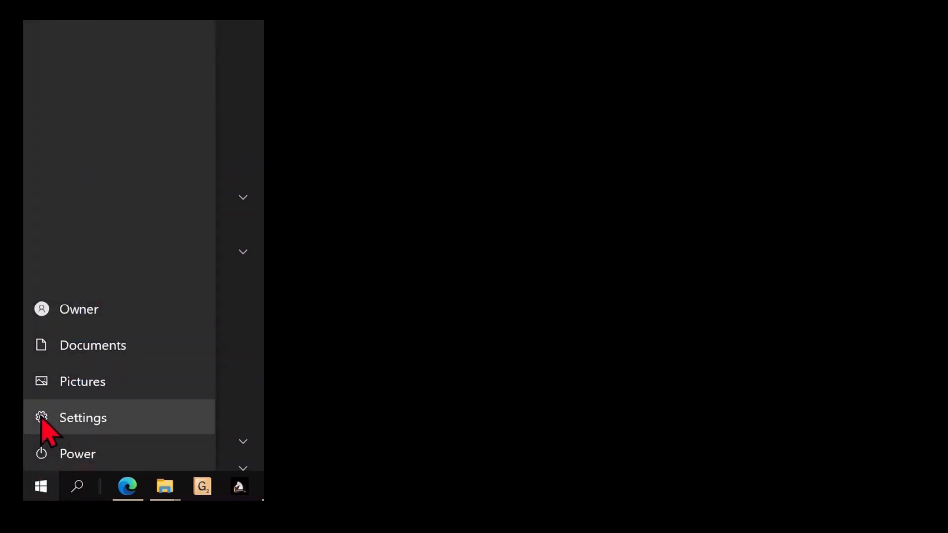
Open Windows Settings and search for 'keyboard' in Find a setting
left_click(83, 417)
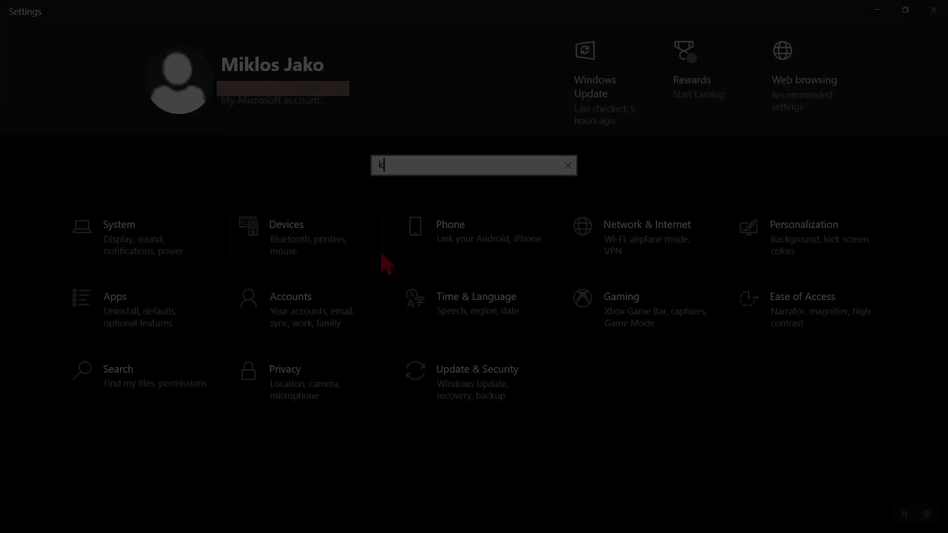
type("eyboard")
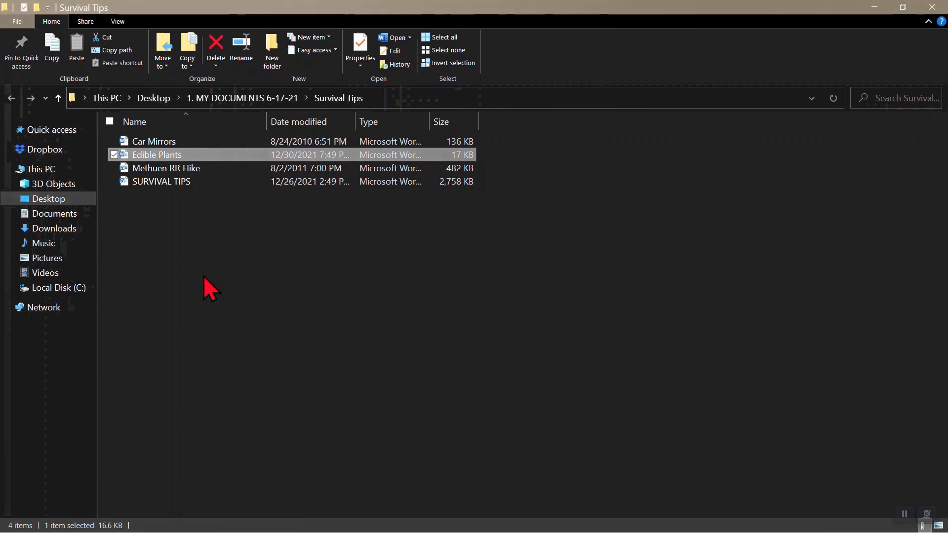
mouse_move(145, 163)
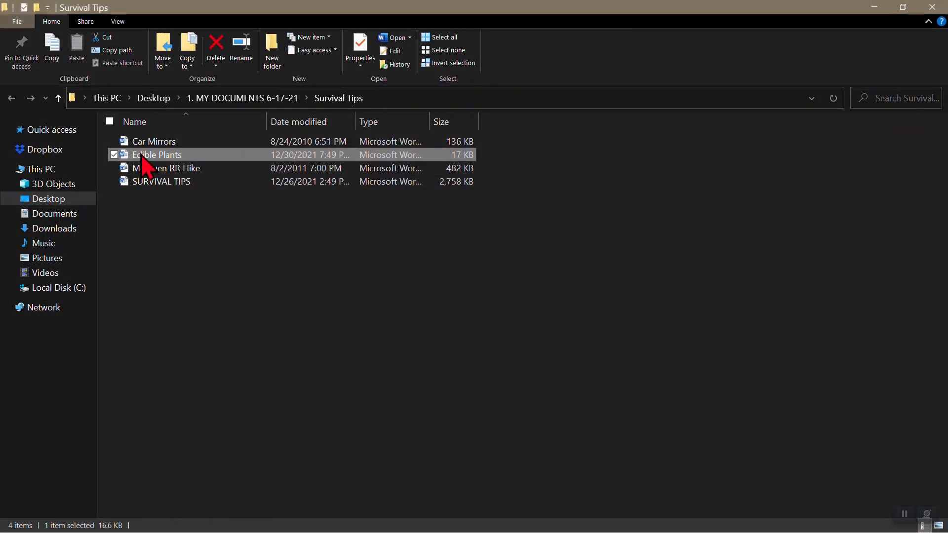
Open the Edible Plants document and colour the Arrowheads and Asparagus entries white
double_click(157, 155)
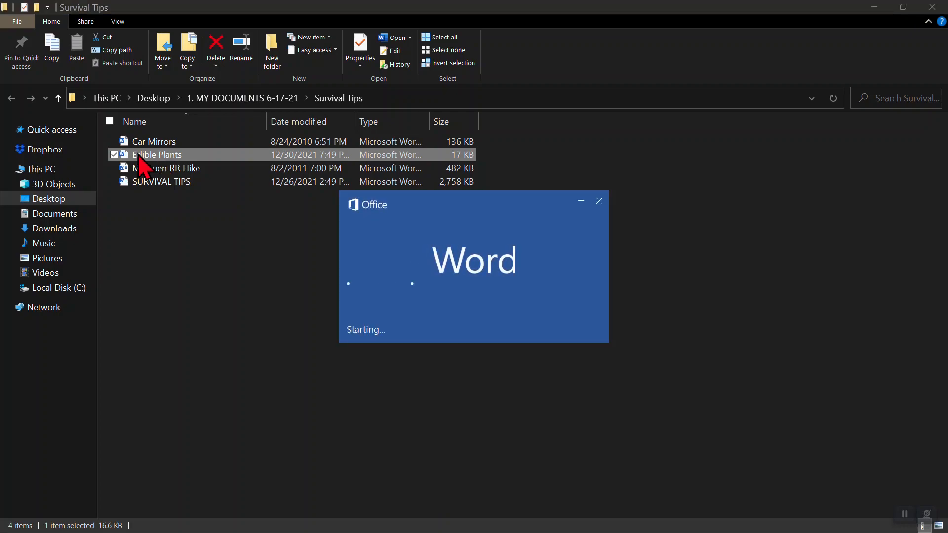
double_click(157, 155)
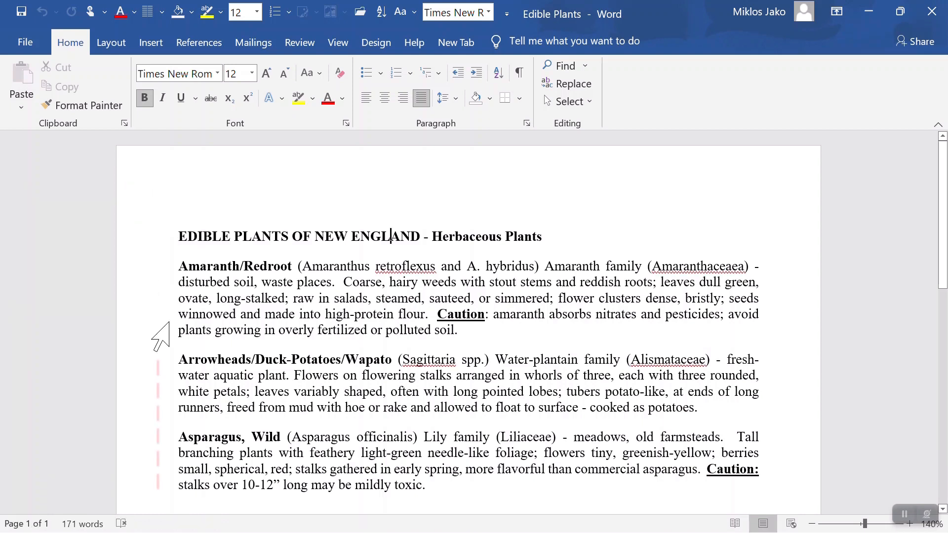
mouse_move(393, 450)
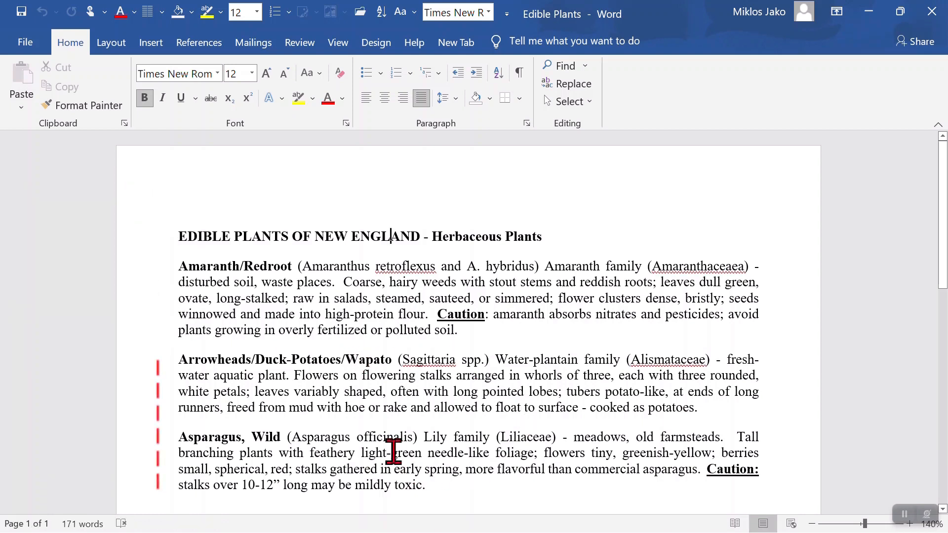
mouse_move(509, 387)
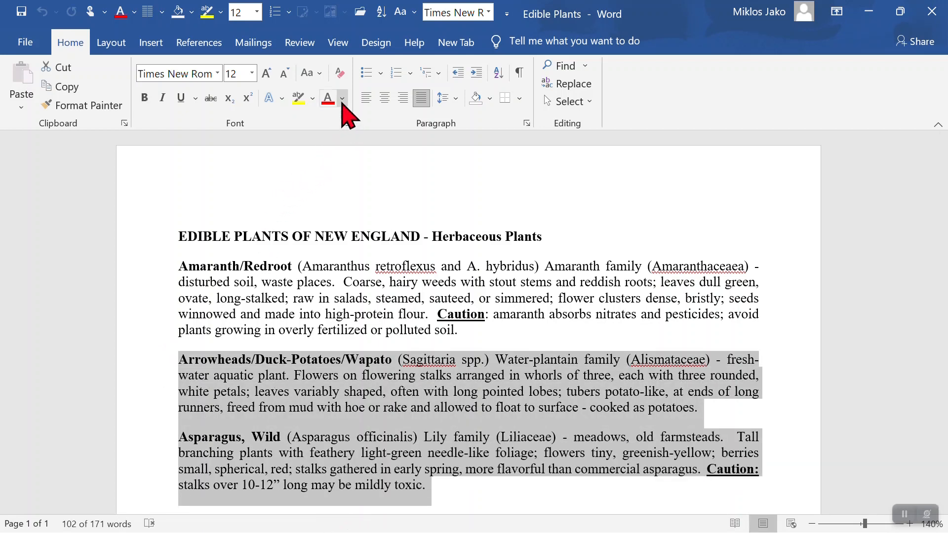
left_click(342, 98)
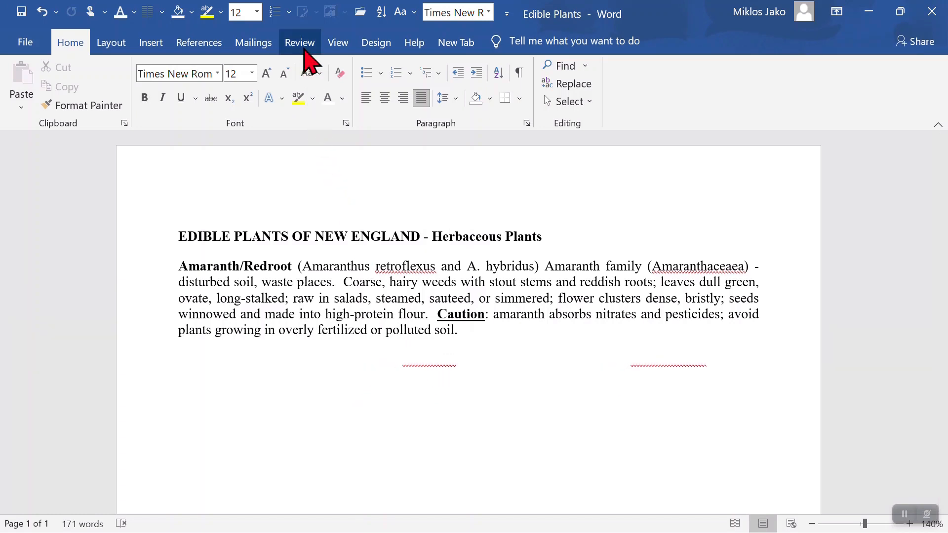
Run Spelling & Grammar, ignoring the flagged words Sagittaria and Alismataceae, and close the pane
left_click(299, 42)
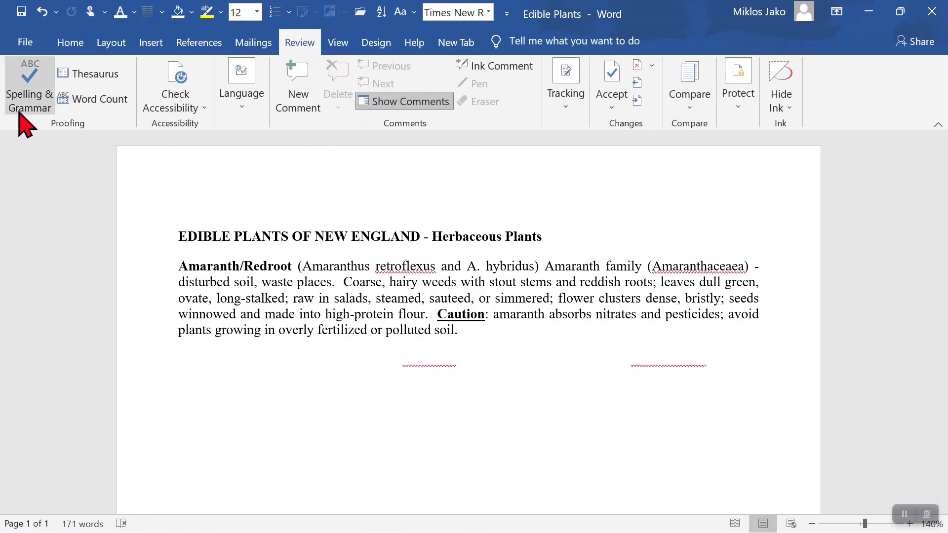
left_click(30, 85)
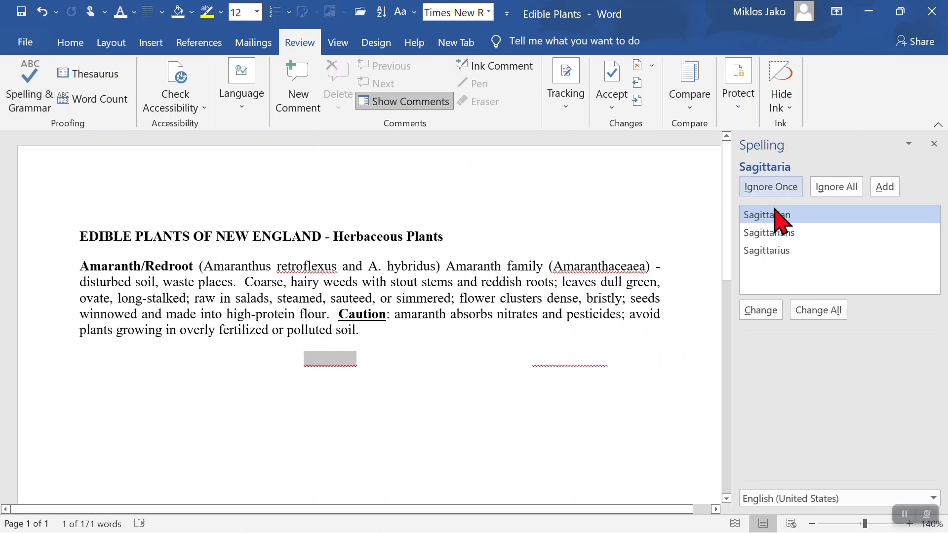
left_click(770, 187)
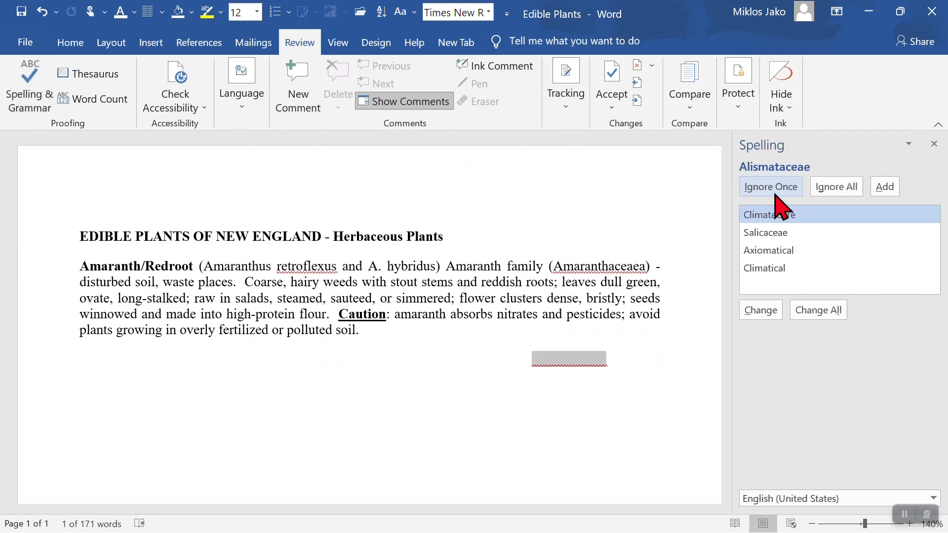
left_click(770, 186)
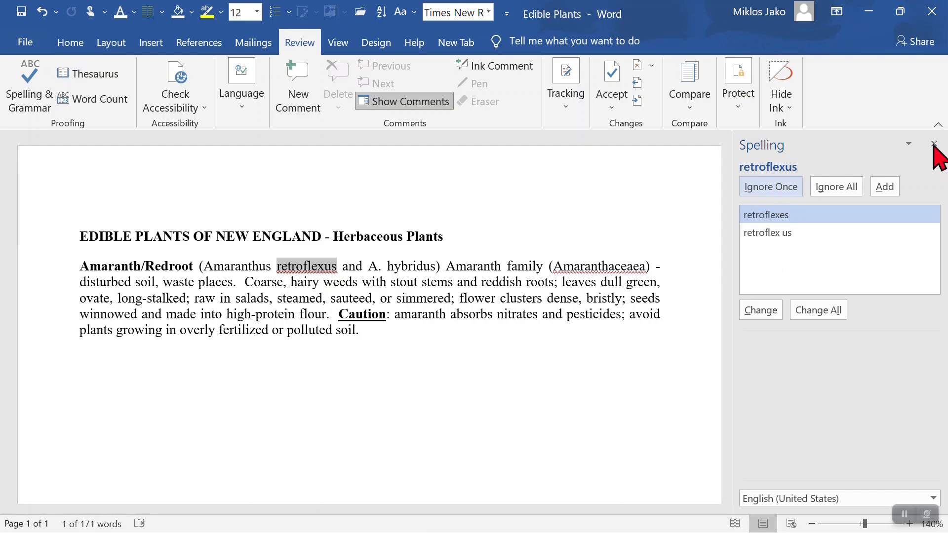
left_click(936, 144)
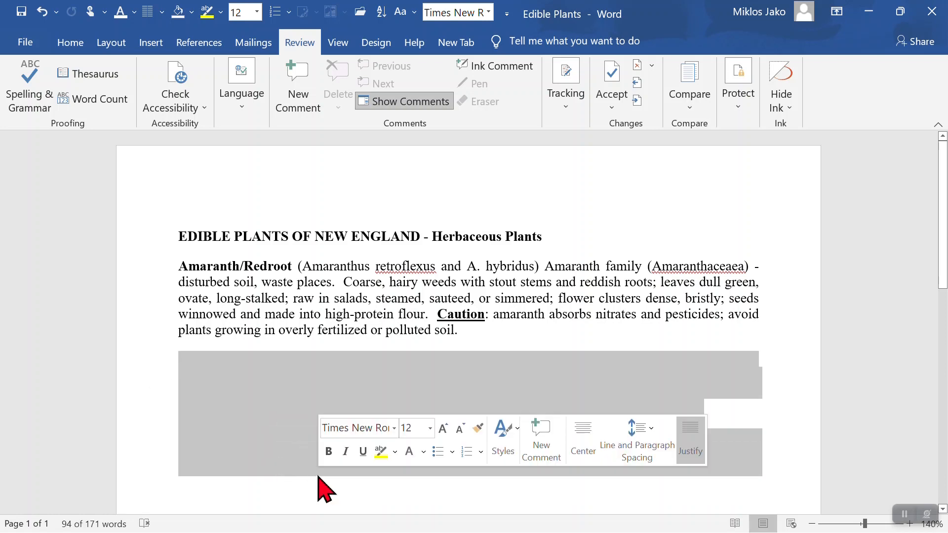
Recolour the hidden entries to reveal them, leaving them invisible again afterwards
left_click(70, 42)
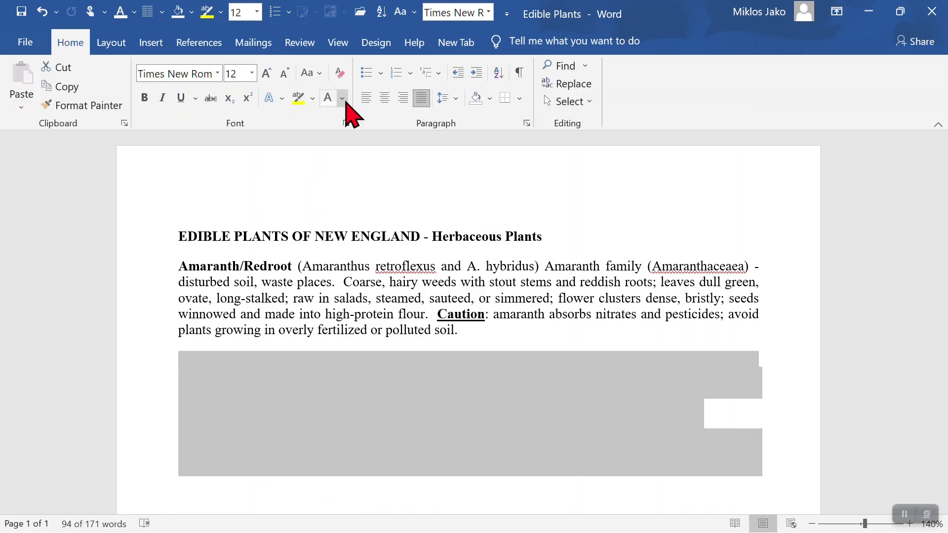
left_click(342, 97)
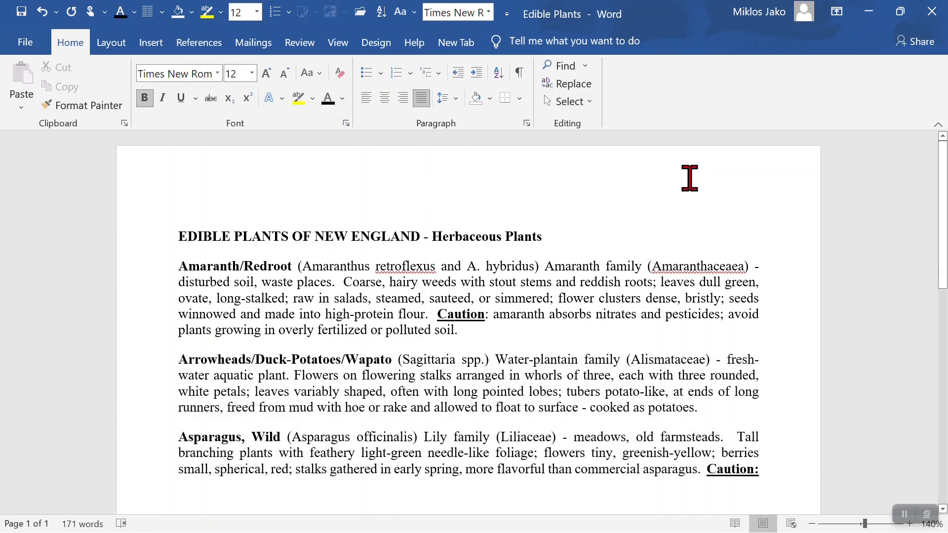
left_click(299, 42)
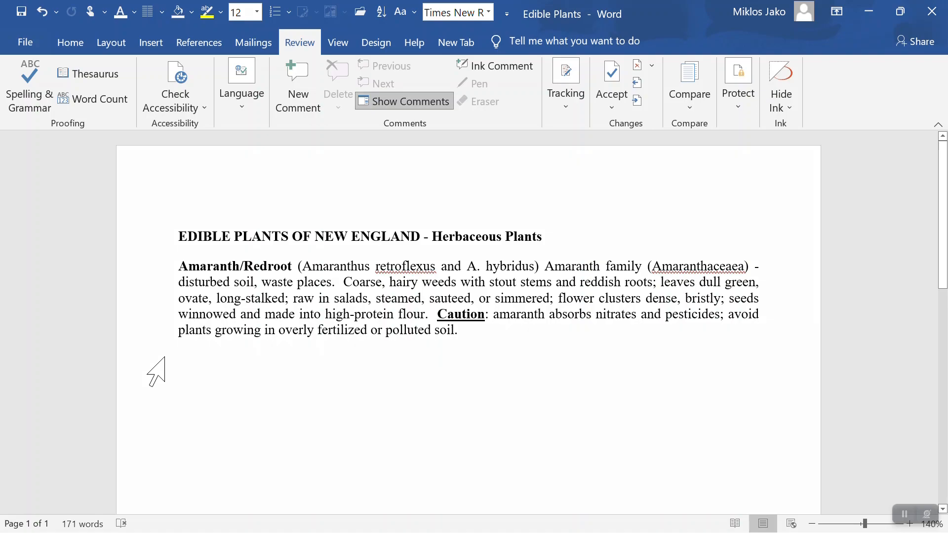
Draw a rectangle shape over the Arrowheads and Asparagus entries
left_click(70, 43)
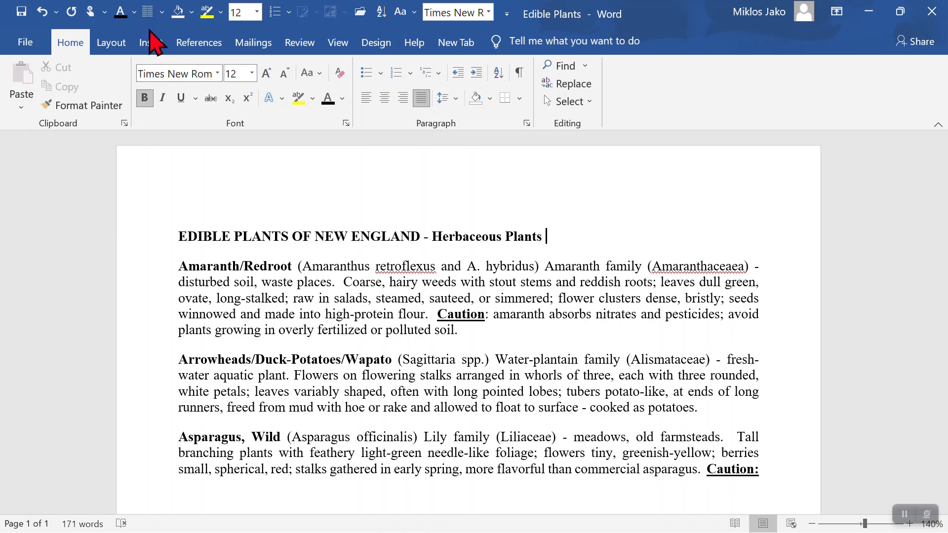
left_click(149, 43)
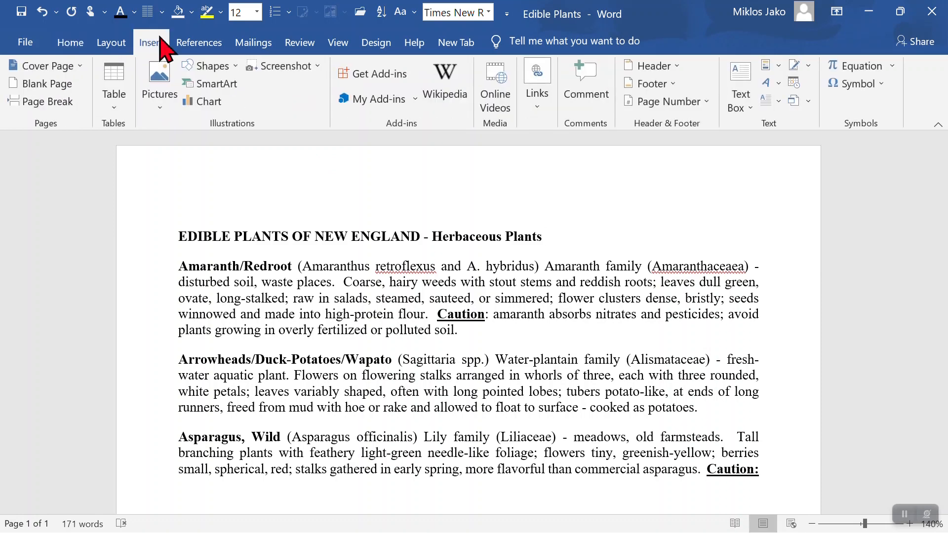
left_click(211, 65)
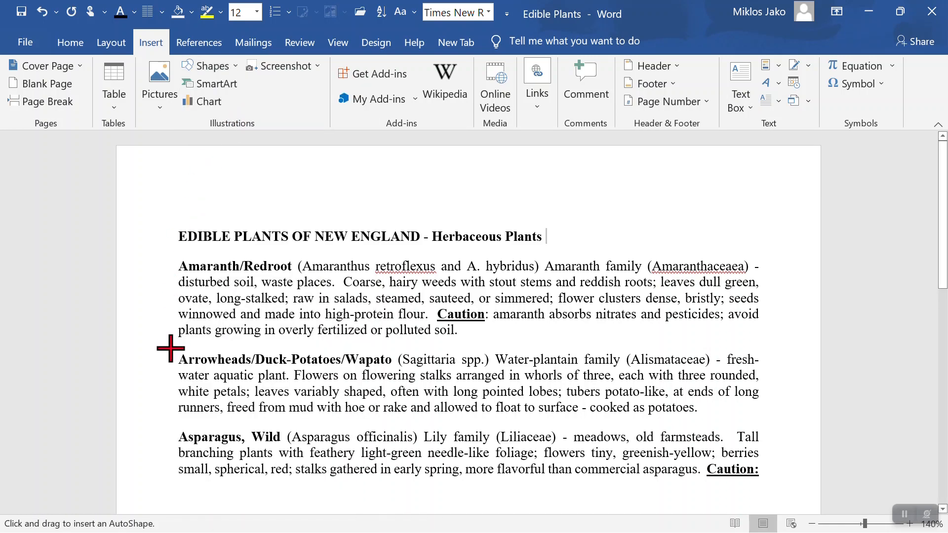
left_click_drag(171, 349, 754, 489)
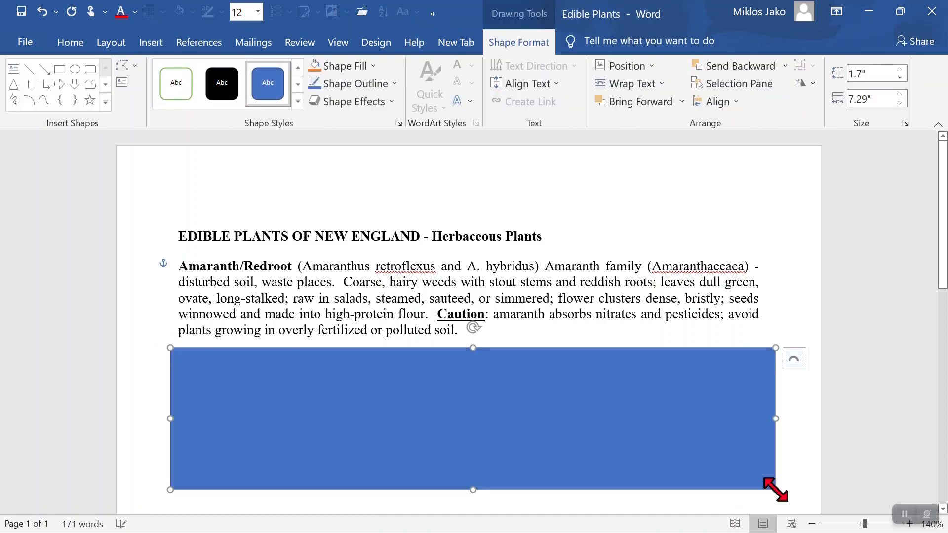
mouse_move(416, 130)
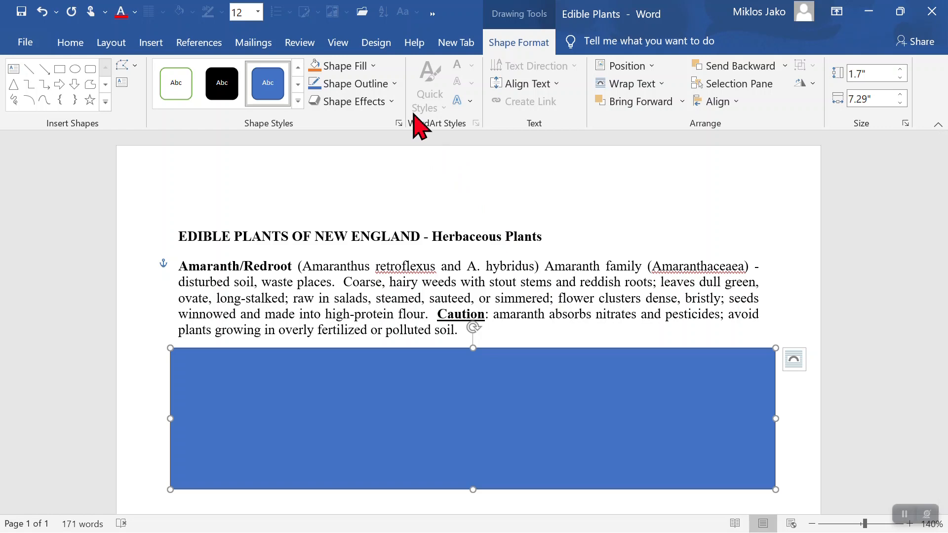
Give the rectangle a white fill and adjust its outline so it hides the entries
left_click(343, 65)
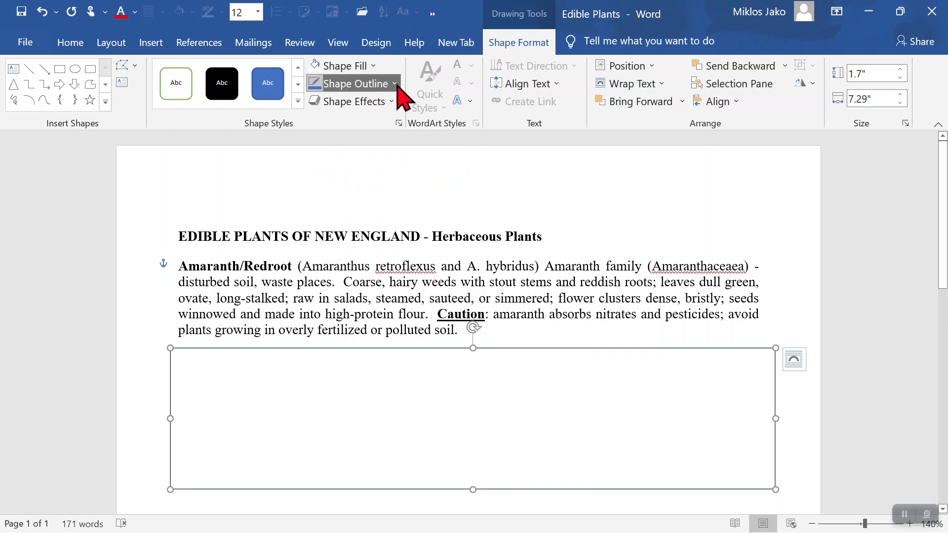
left_click(355, 83)
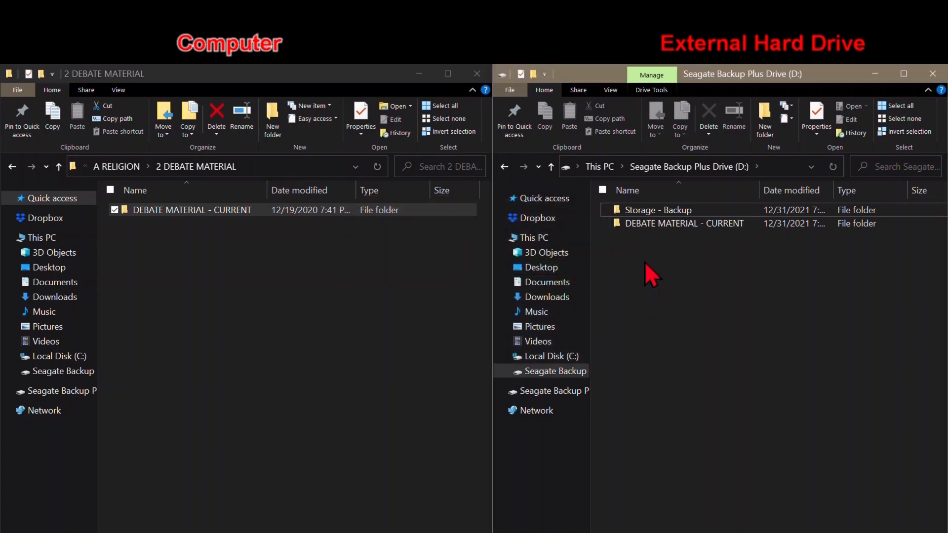
mouse_move(393, 302)
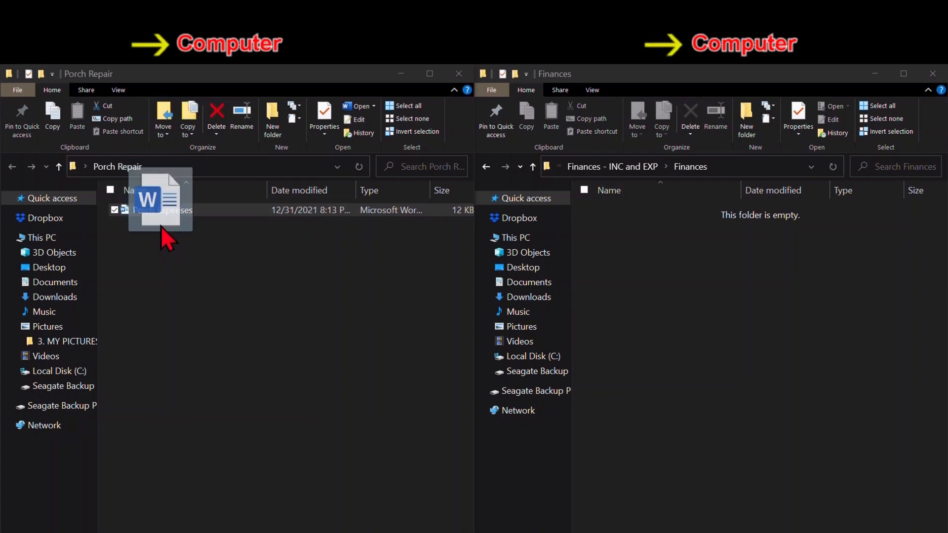
Move Porch Expenses from the Porch Repair window into the Finances folder
left_click_drag(160, 210, 680, 288)
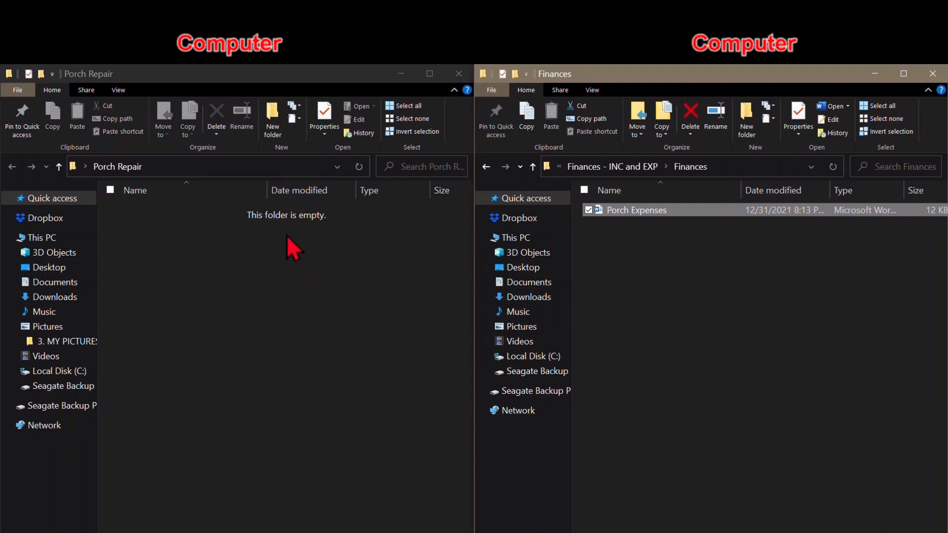
mouse_move(284, 251)
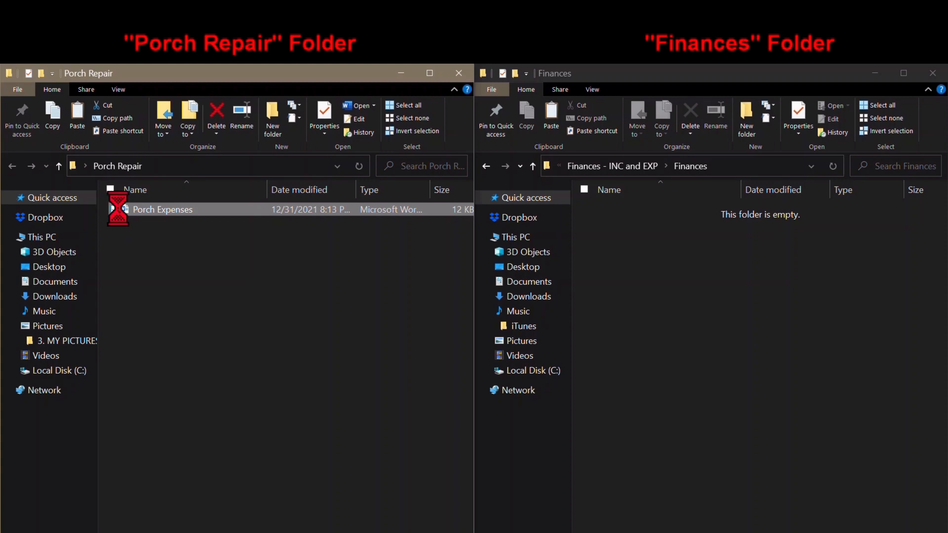
Create a shortcut to Porch Expenses and move the shortcut into the Finances folder
right_click(162, 209)
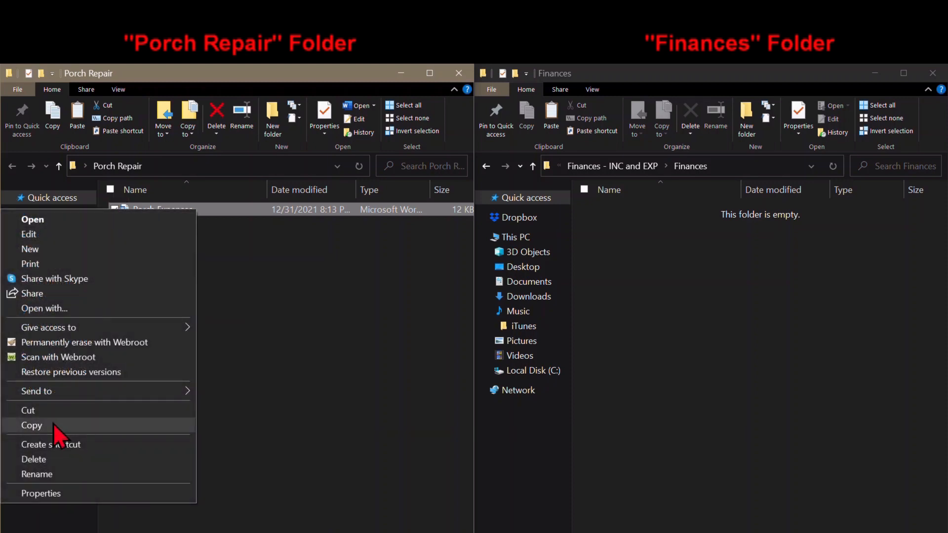
left_click(32, 426)
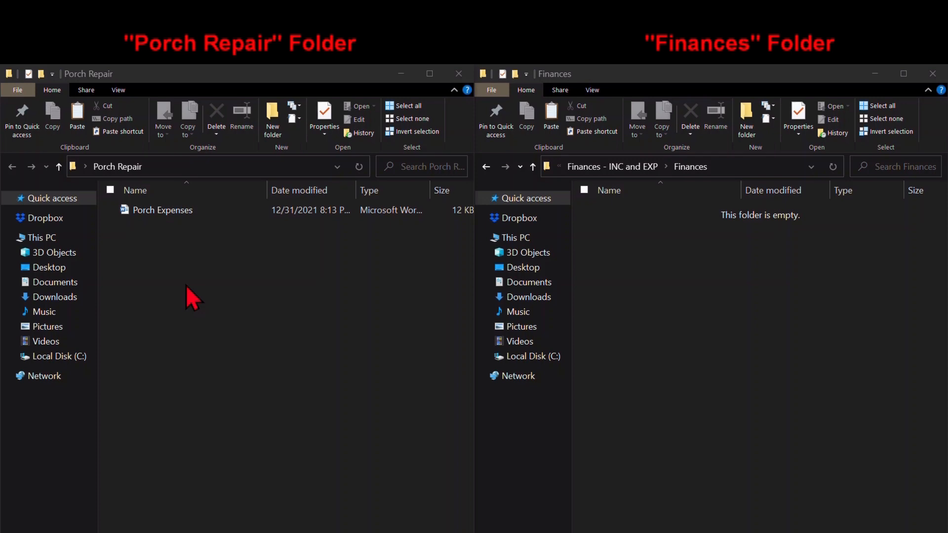
left_click(161, 210)
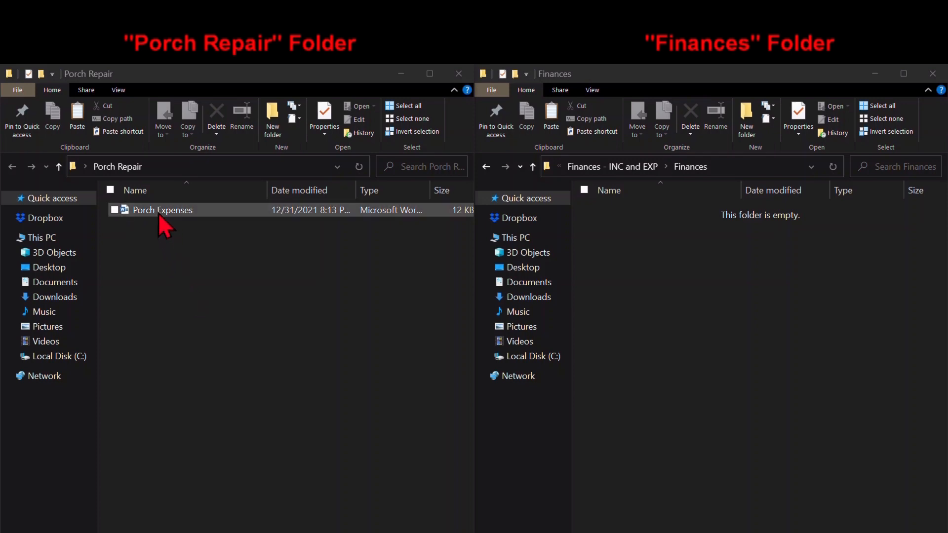
right_click(162, 209)
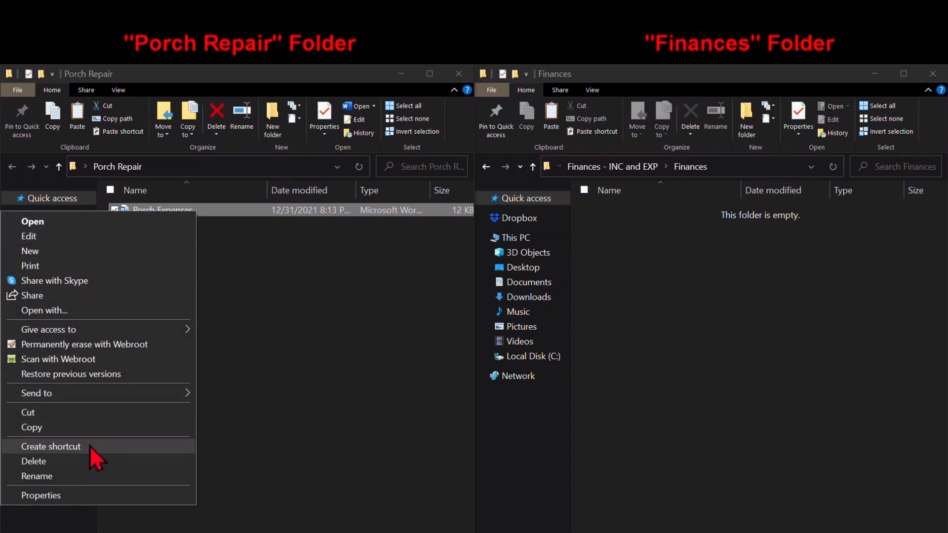
left_click(51, 446)
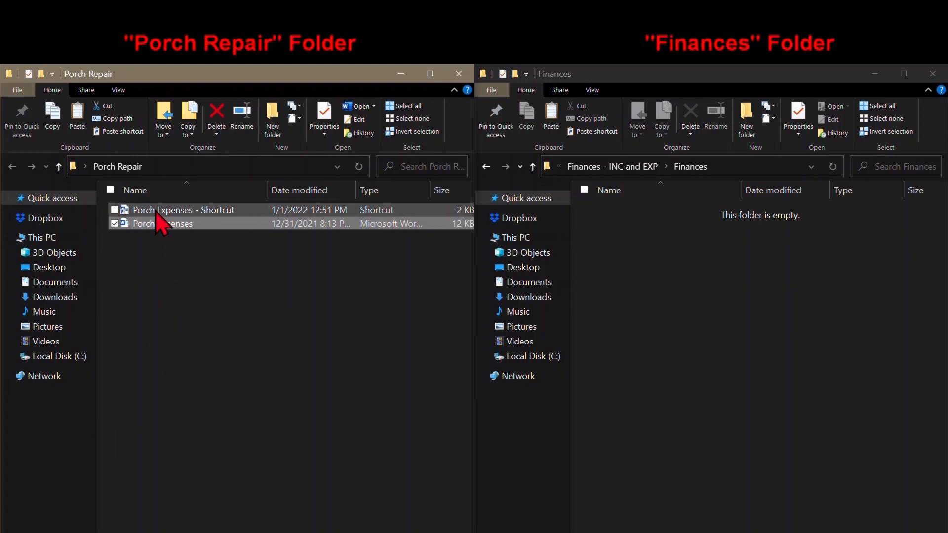
left_click(184, 209)
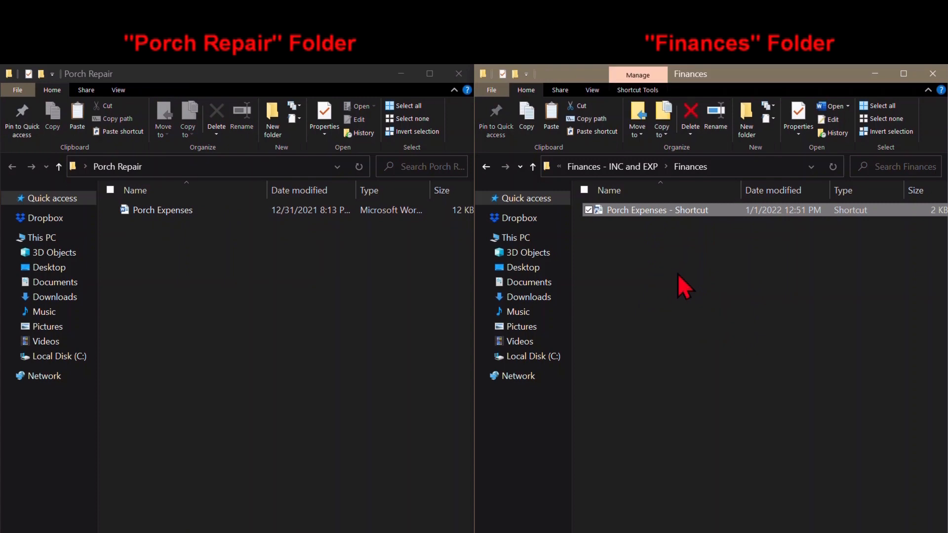
mouse_move(664, 247)
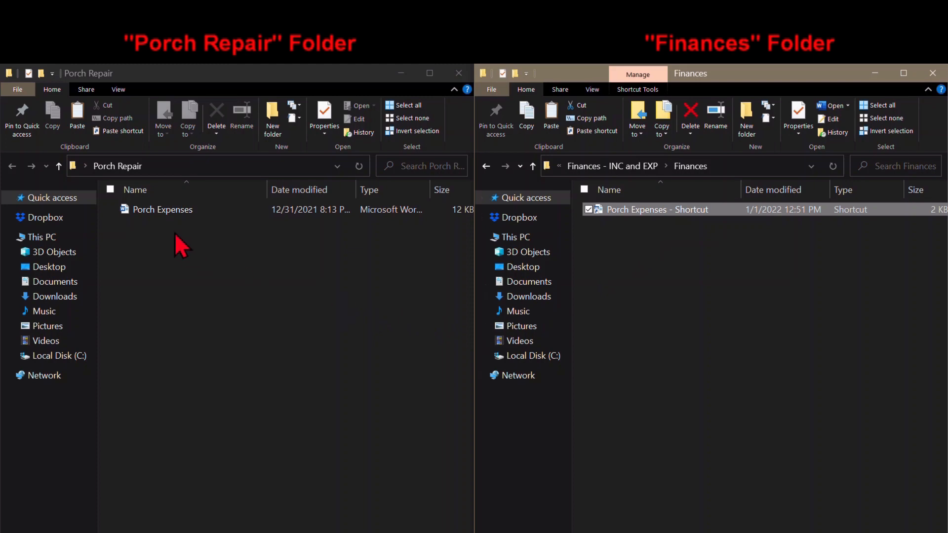
mouse_move(171, 238)
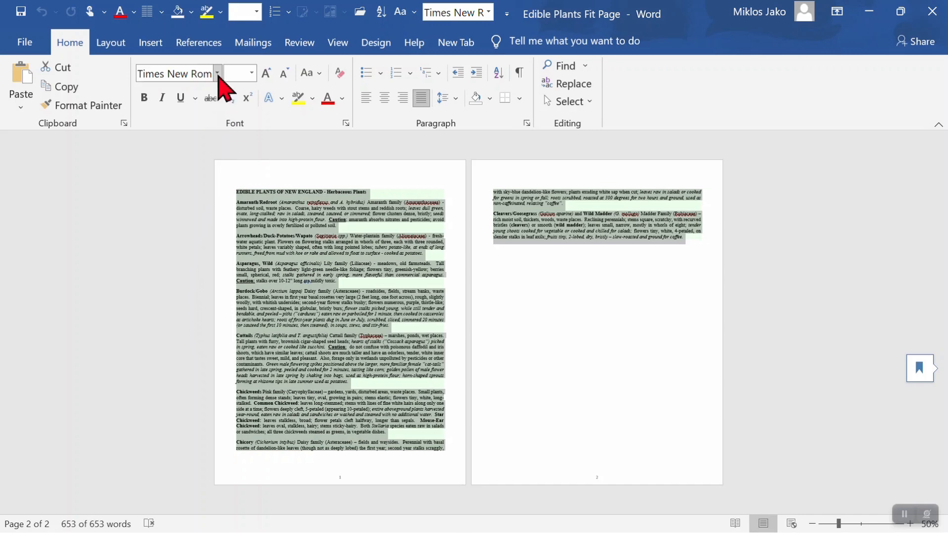
left_click(217, 72)
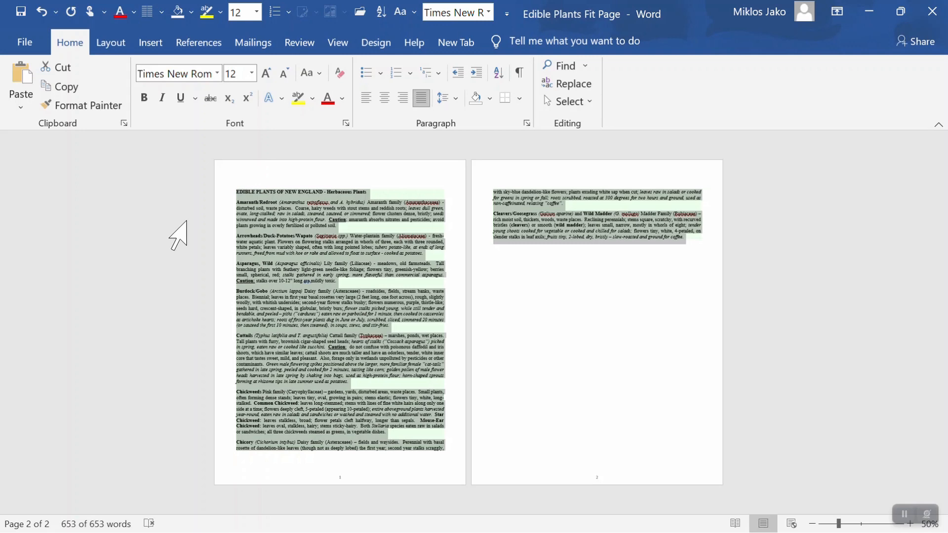
left_click(252, 79)
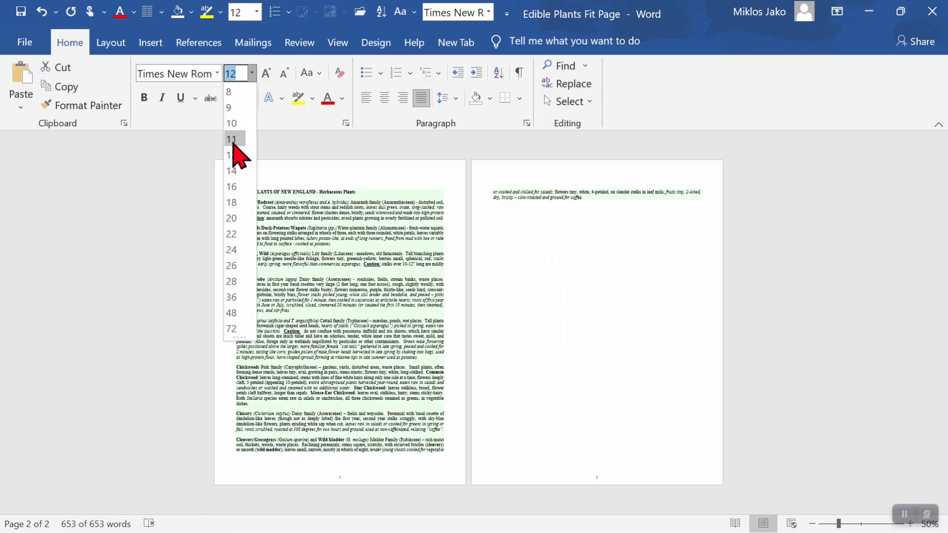
left_click(231, 139)
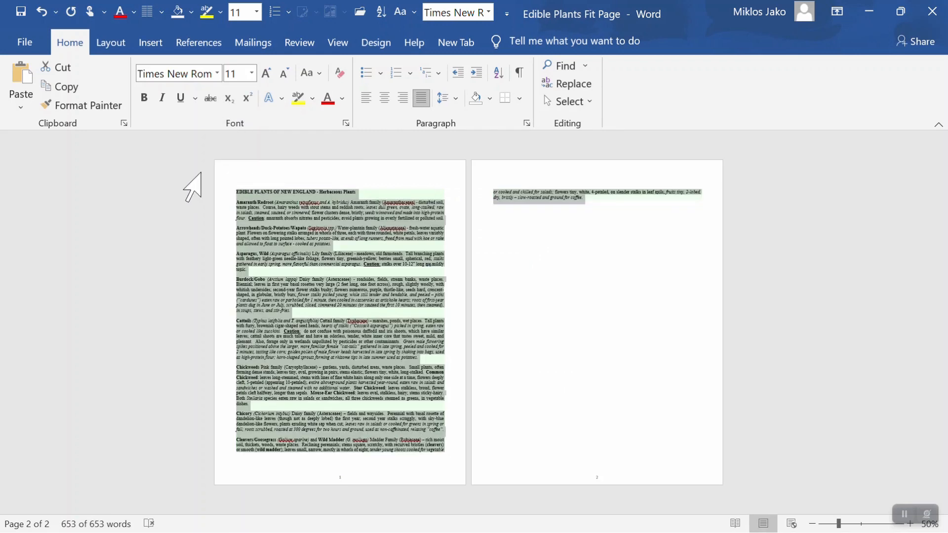
mouse_move(188, 251)
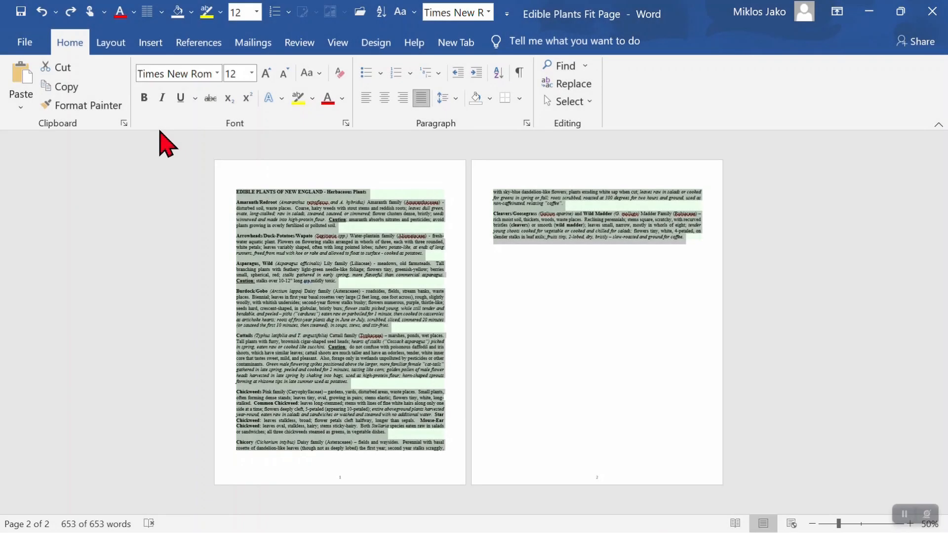
Try a two-column layout on the notes, then undo it
left_click(111, 42)
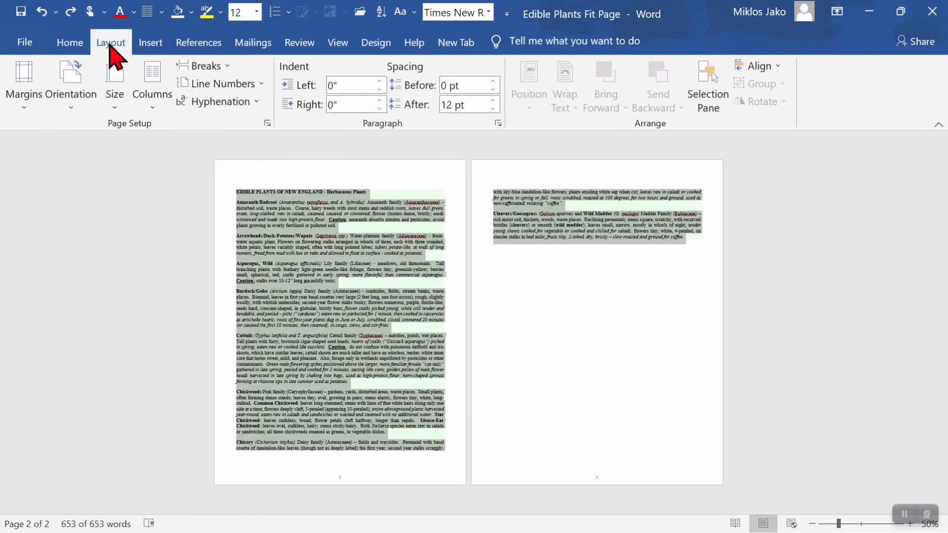
left_click(152, 85)
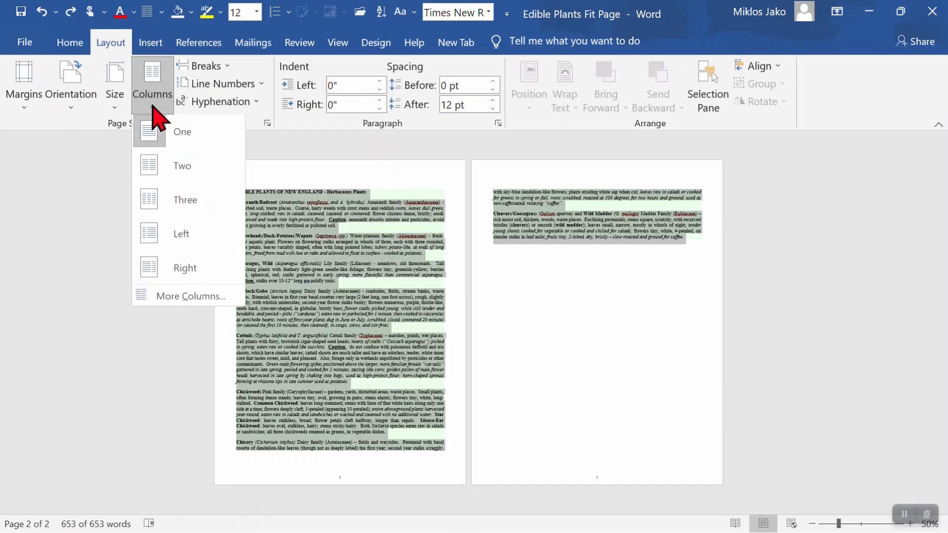
left_click(181, 166)
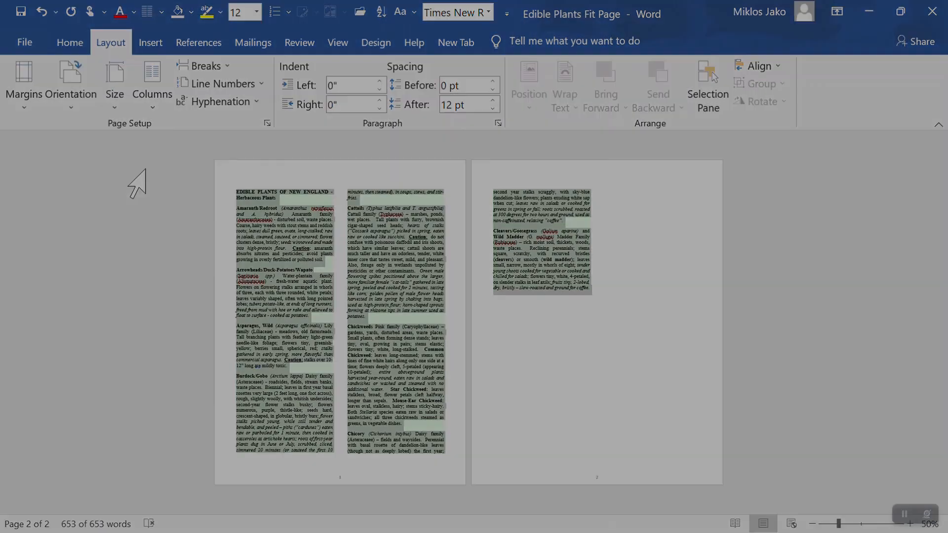
left_click(69, 41)
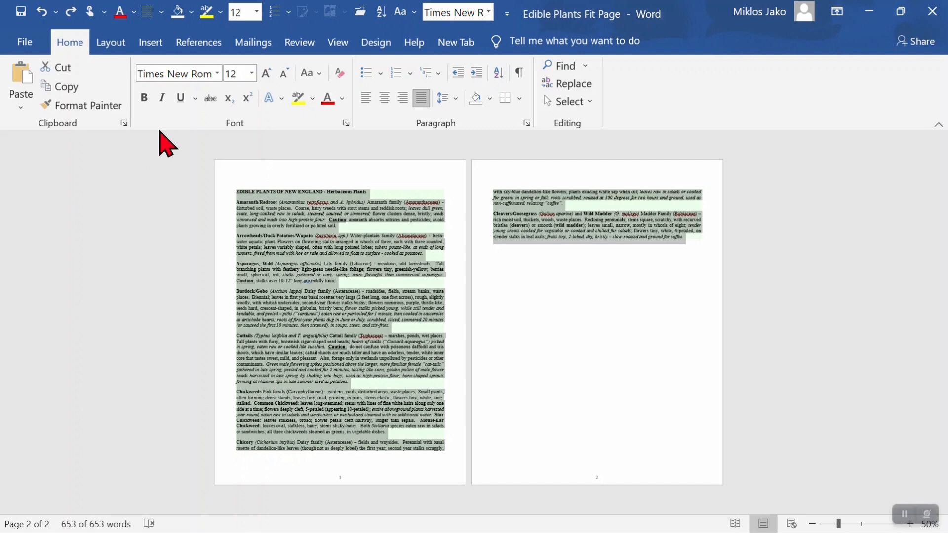
Apply a narrower Margins preset so only two lines spill onto page two
left_click(110, 42)
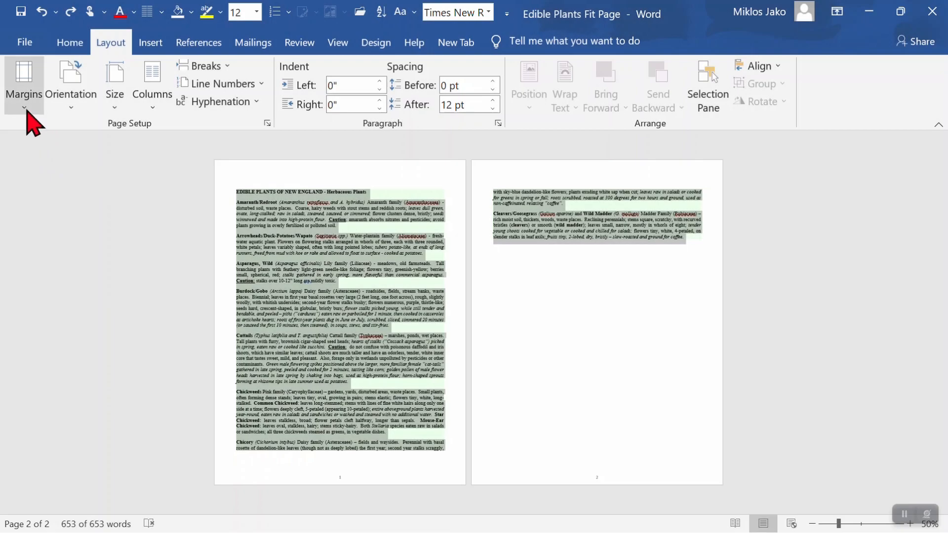
left_click(24, 84)
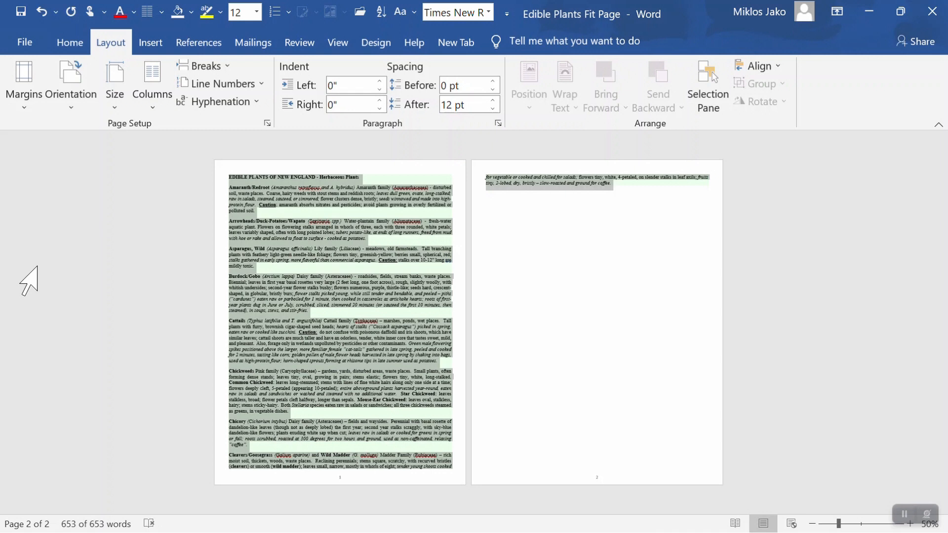
mouse_move(69, 42)
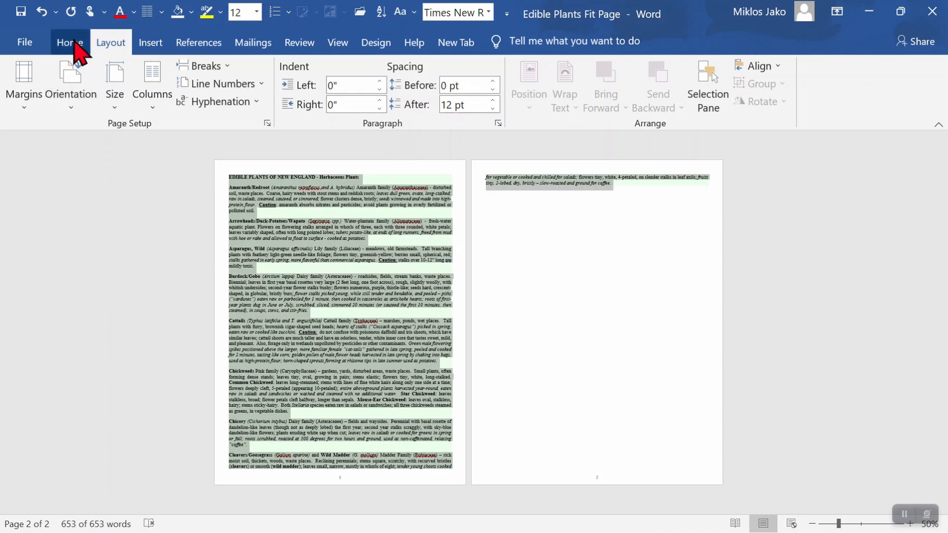
left_click(69, 43)
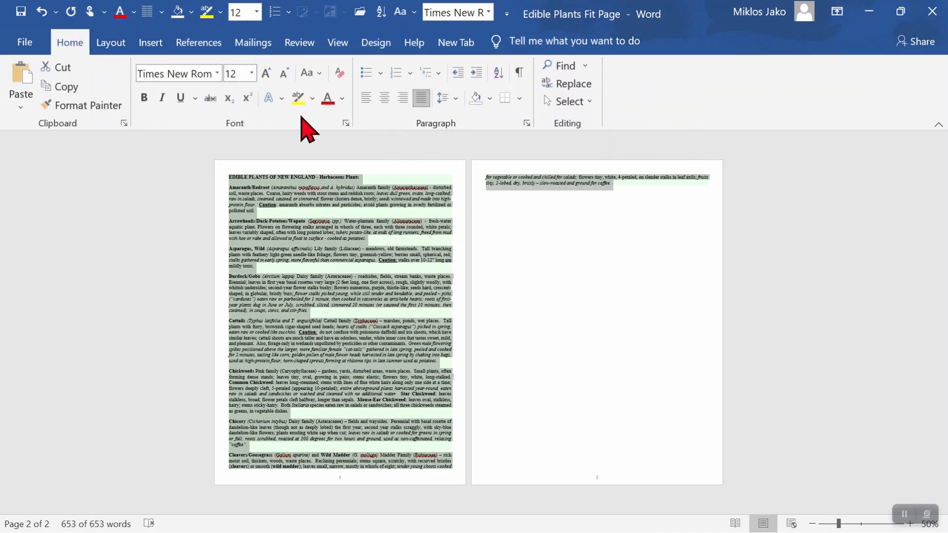
left_click(345, 123)
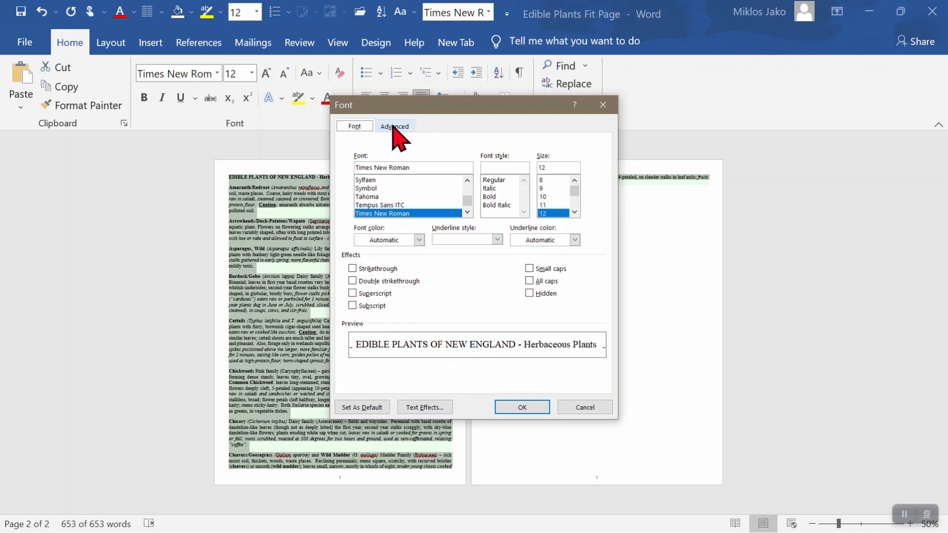
left_click(394, 125)
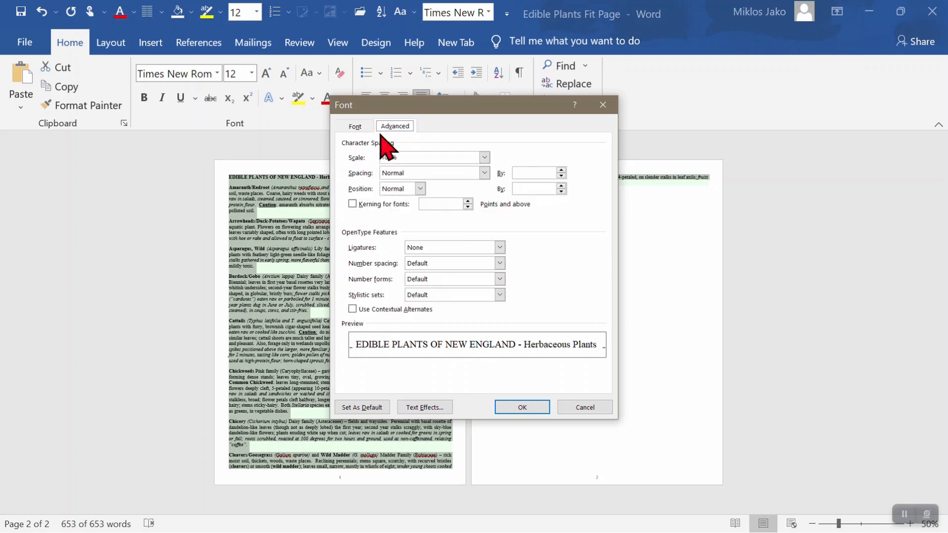
left_click(430, 157)
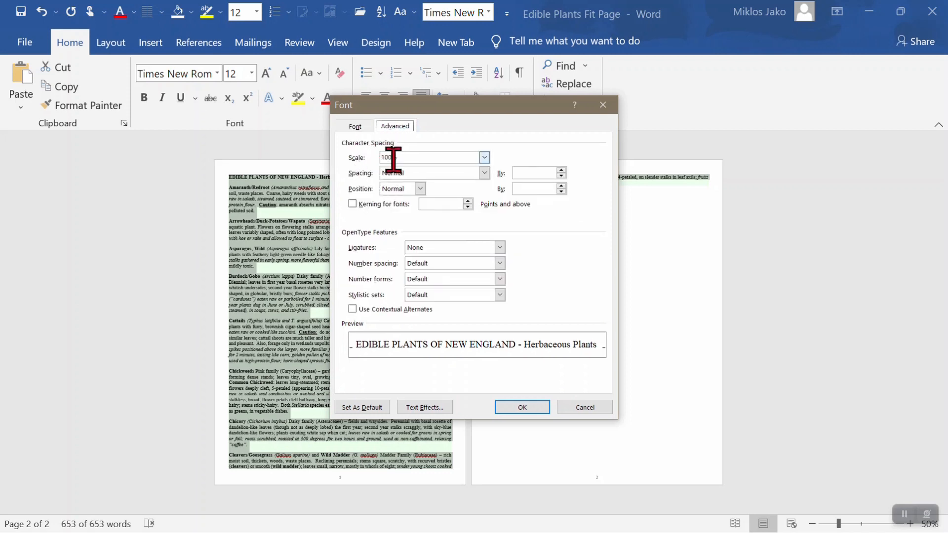
left_click(484, 157)
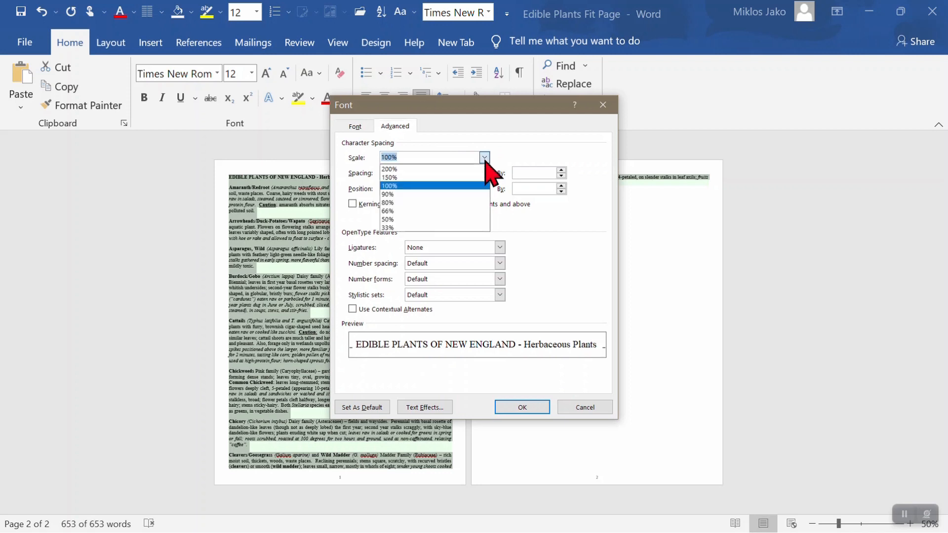
mouse_move(402, 202)
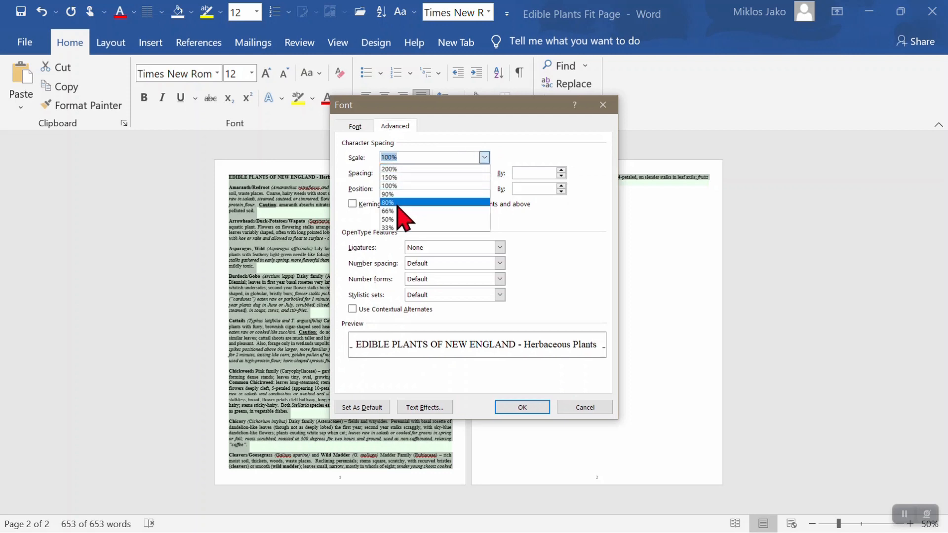
left_click(387, 219)
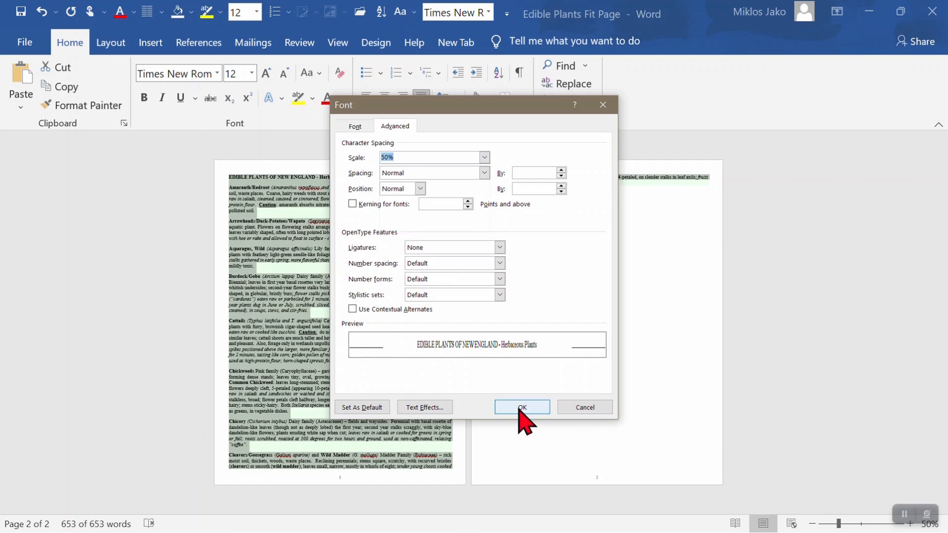
left_click(521, 407)
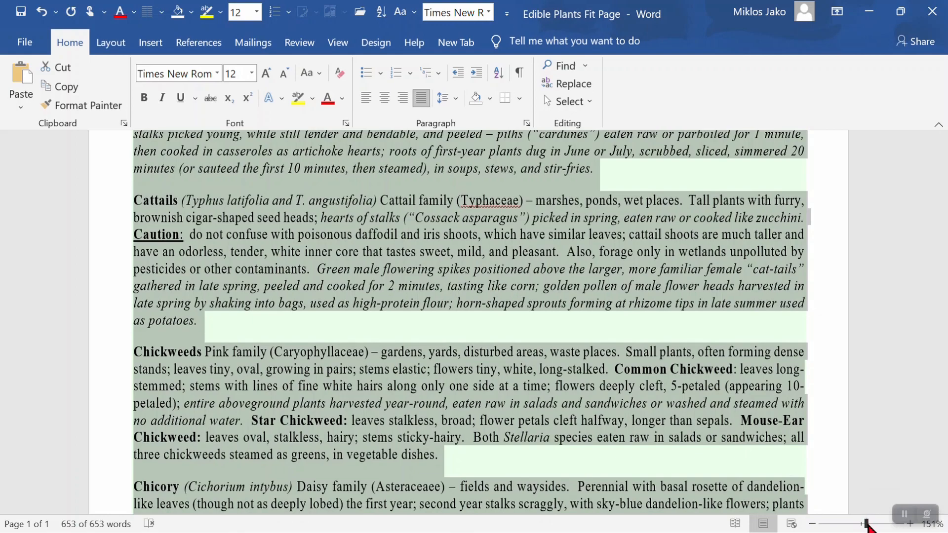
Zoom out to 50% to see both pages and set the font size to 11.5
left_click_drag(872, 523, 852, 523)
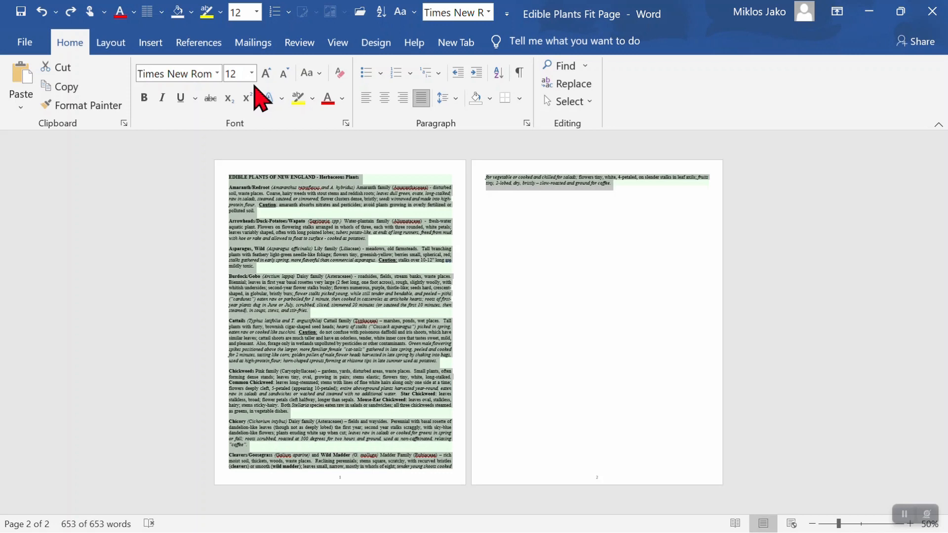
left_click(235, 73)
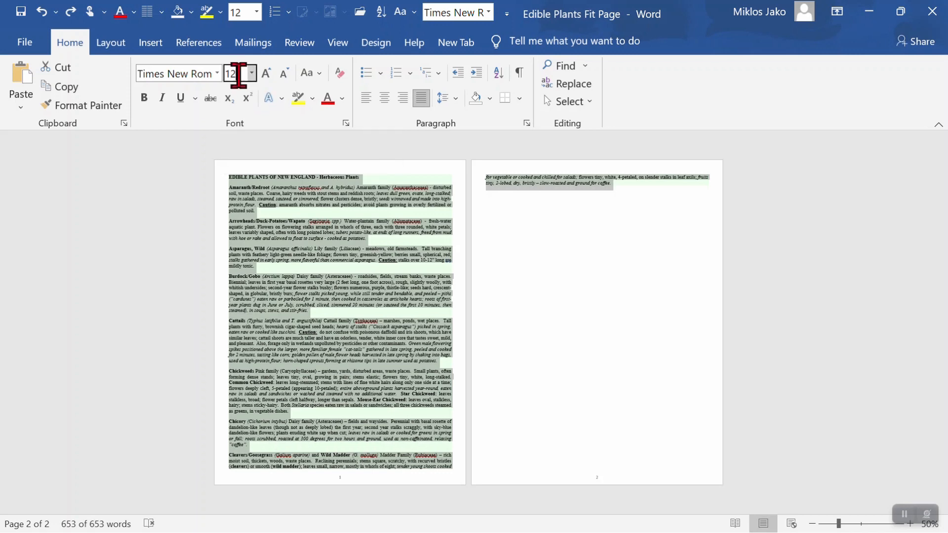
type("11")
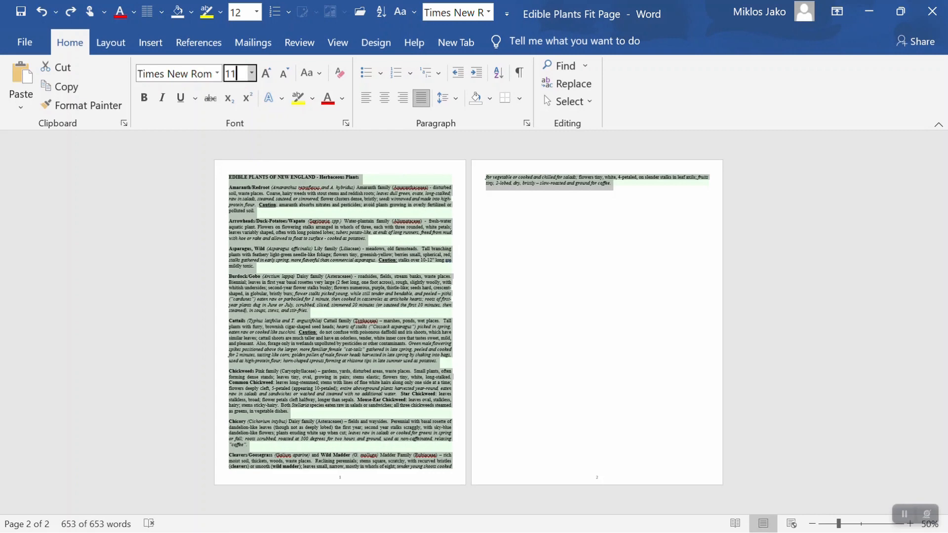
type("11.5")
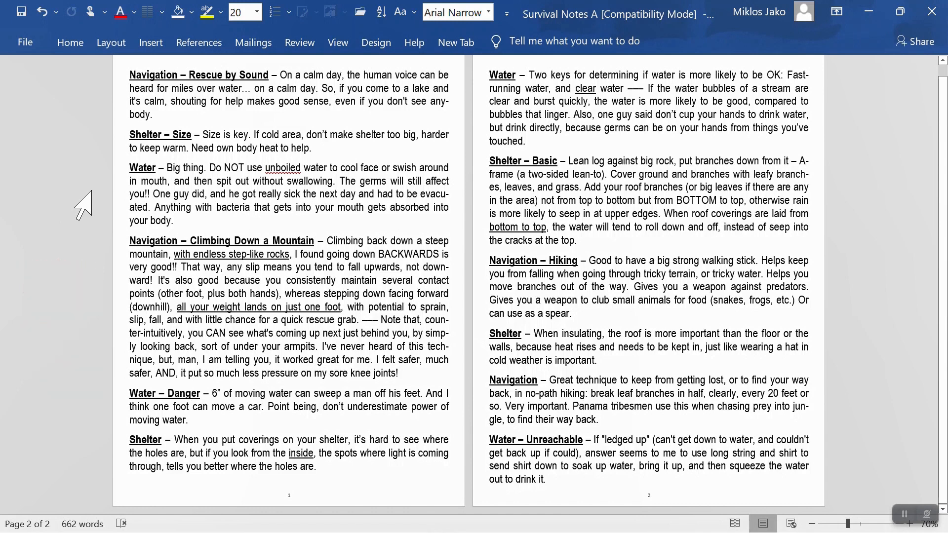
Select all the survival notes and sort the paragraphs by text in ascending order
left_click(546, 479)
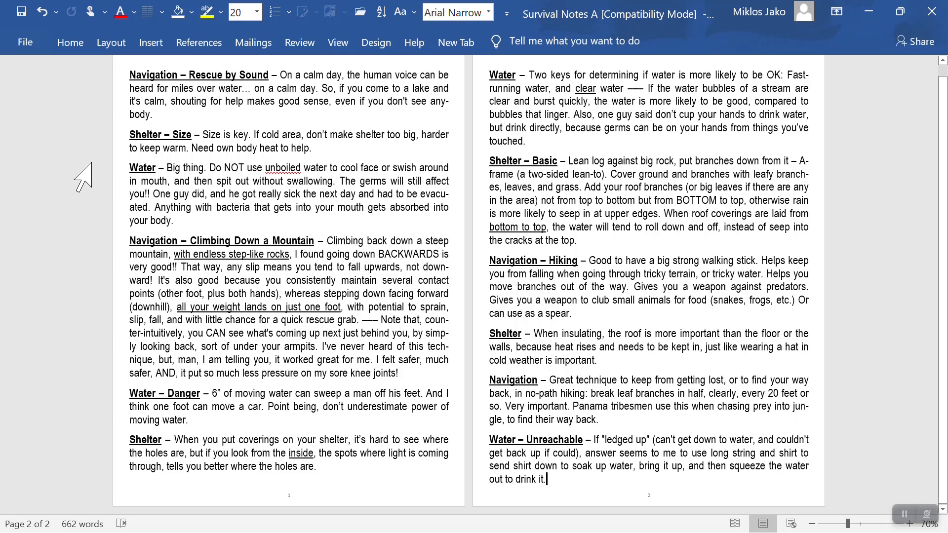
mouse_move(89, 354)
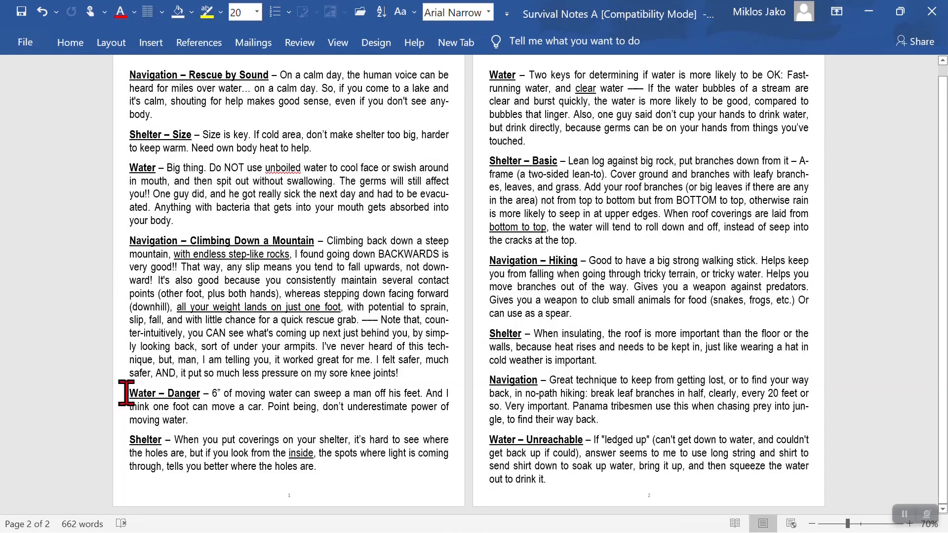
key("ctrl+a")
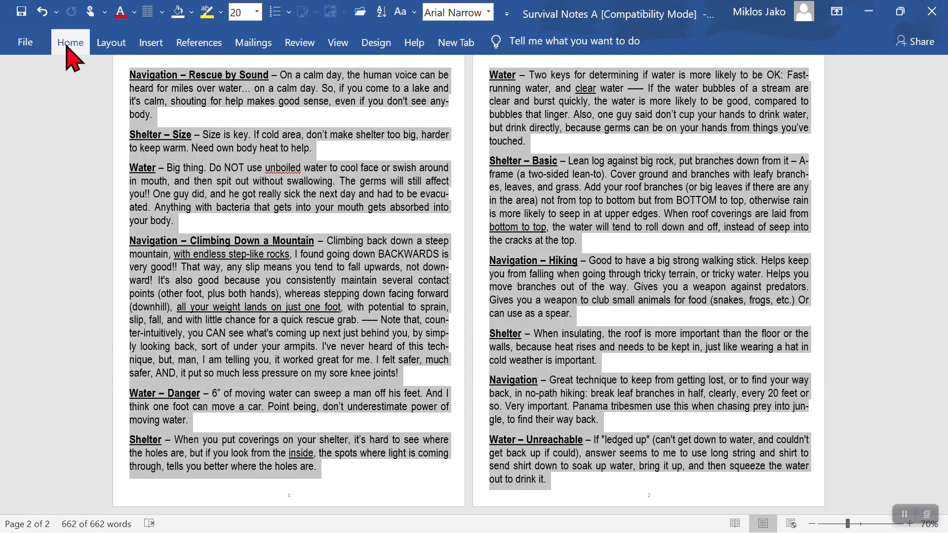
left_click(71, 42)
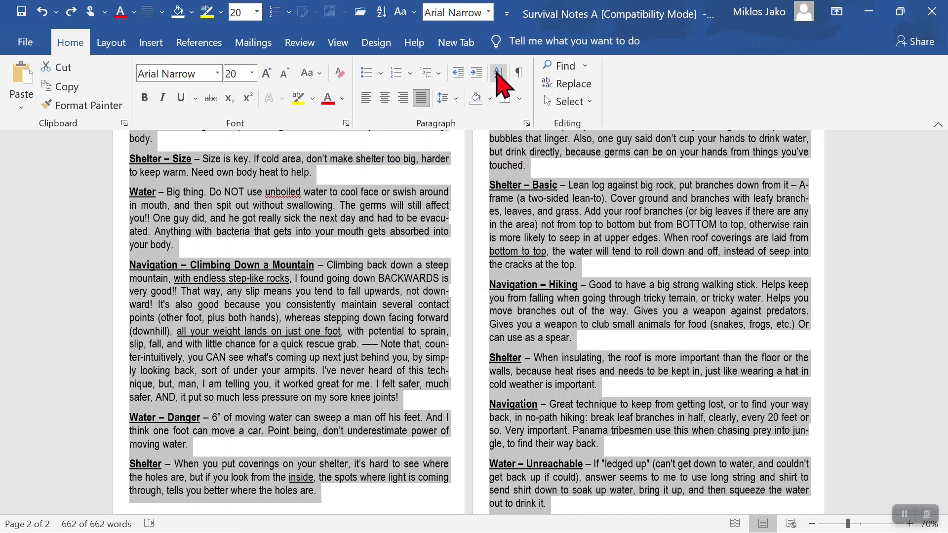
left_click(497, 72)
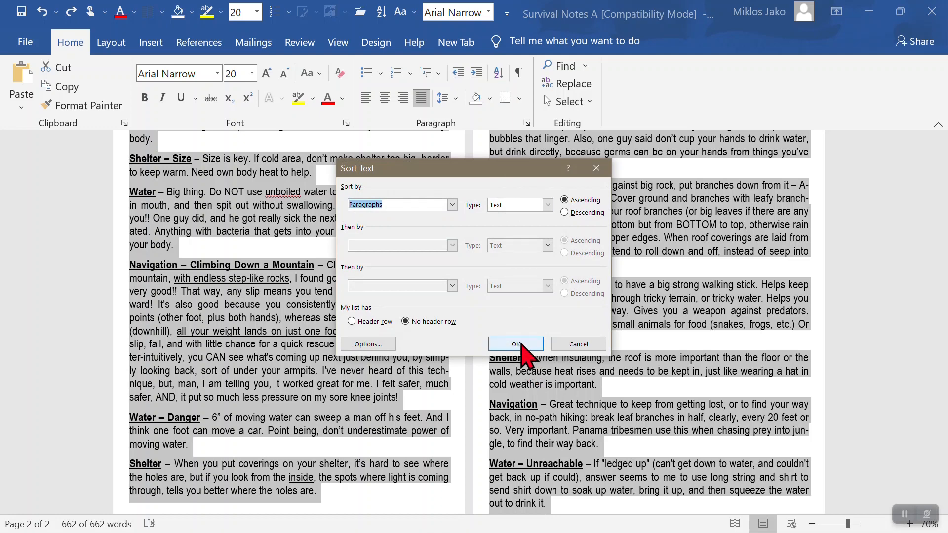
left_click(515, 344)
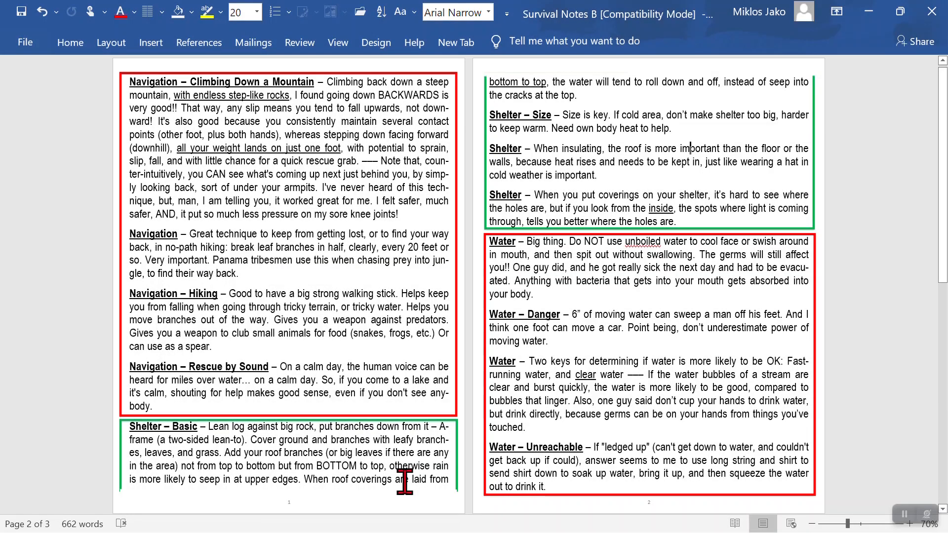
mouse_move(59, 452)
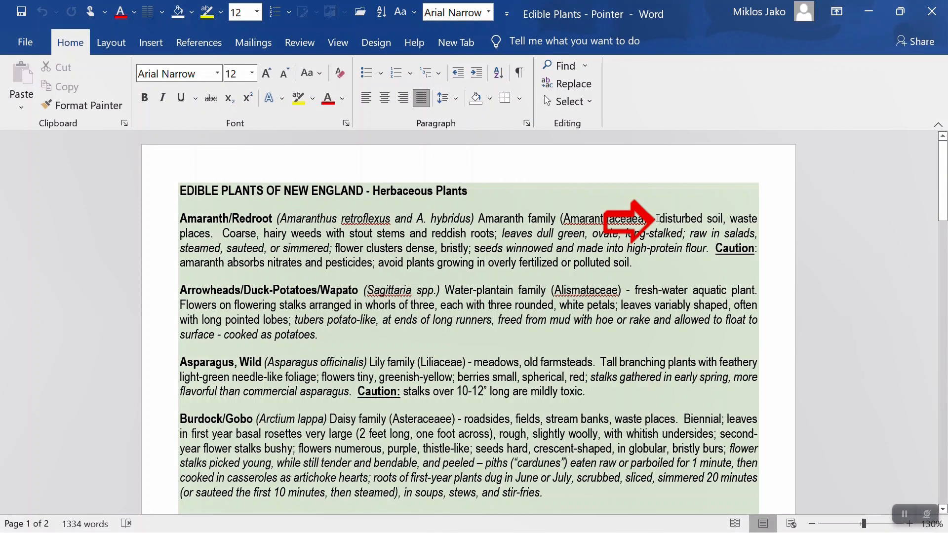
Open Windows Settings from Start and search for 'mouse size'
left_click(11, 521)
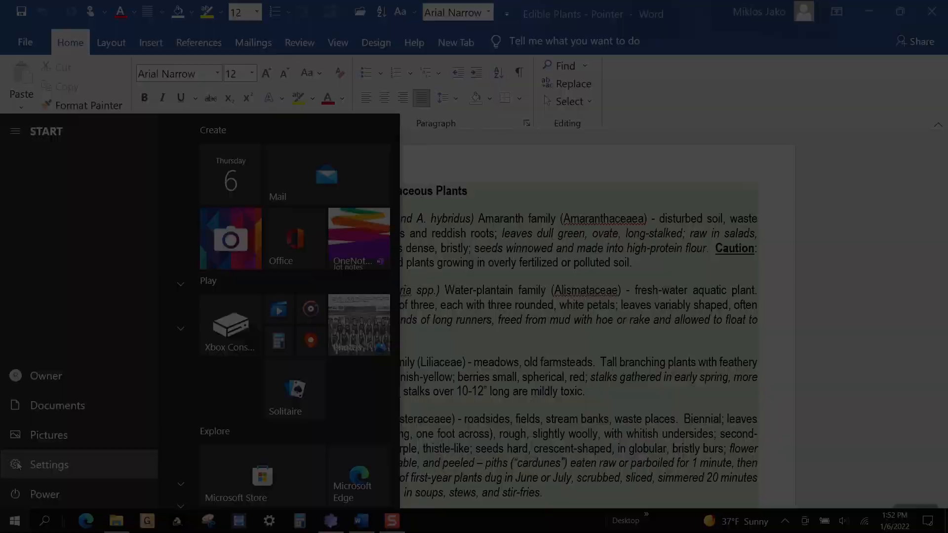
left_click(49, 464)
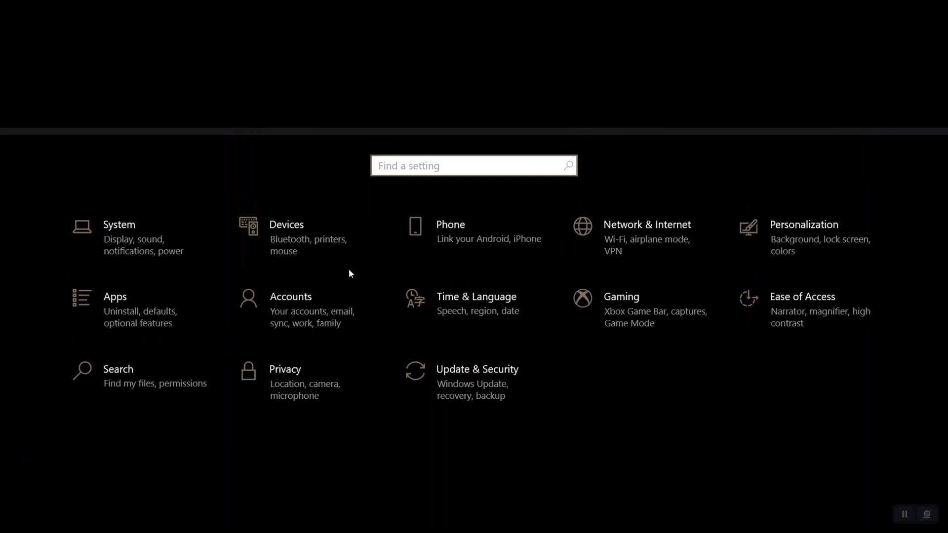
type("m")
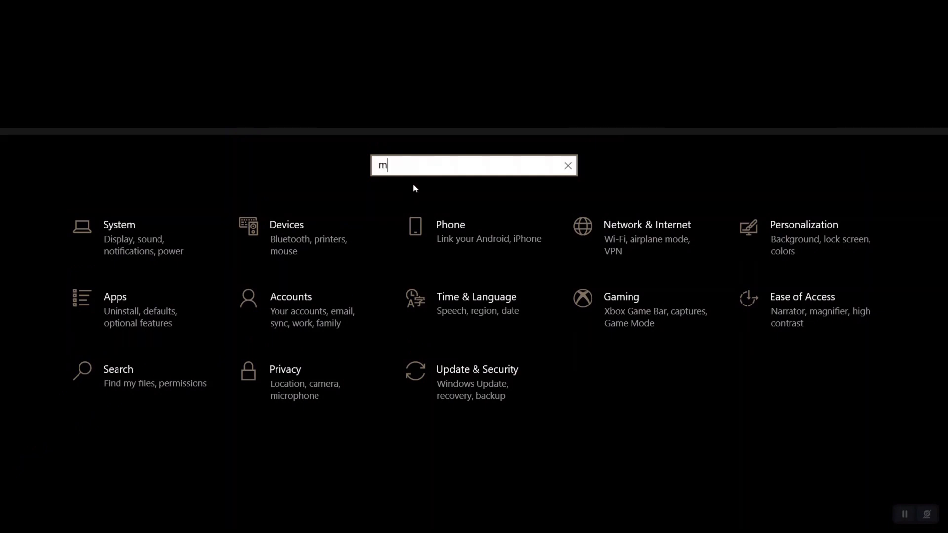
type("ouse size")
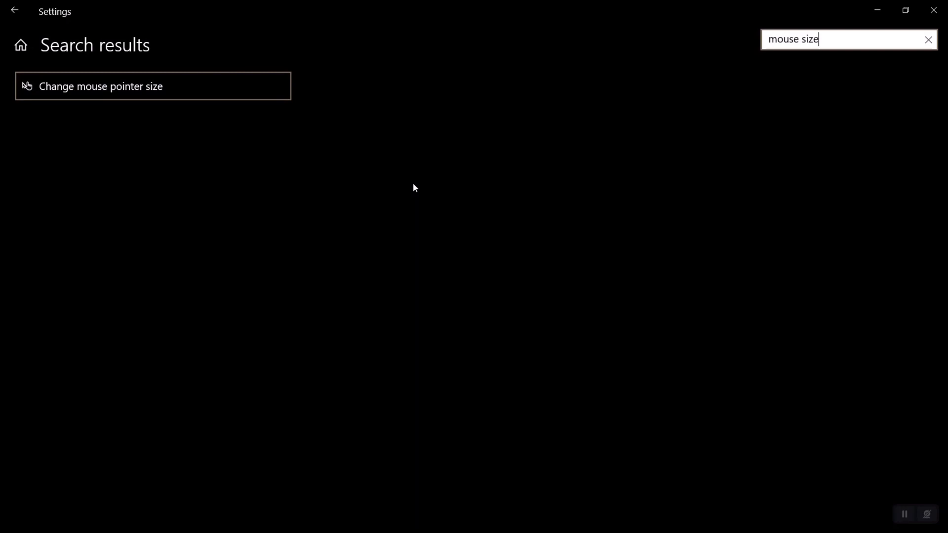
Enlarge the mouse pointer with the size slider and give it a custom red colour
left_click(99, 86)
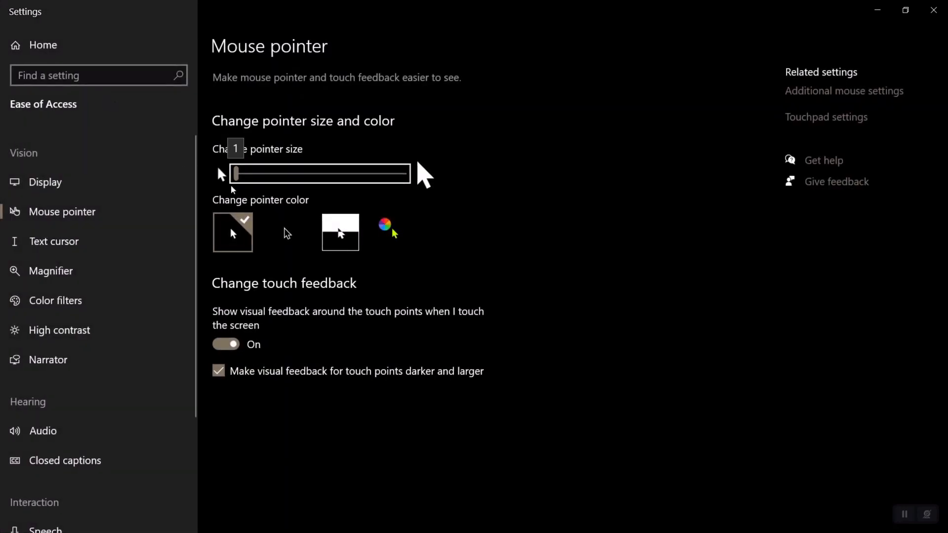
left_click_drag(239, 173, 257, 174)
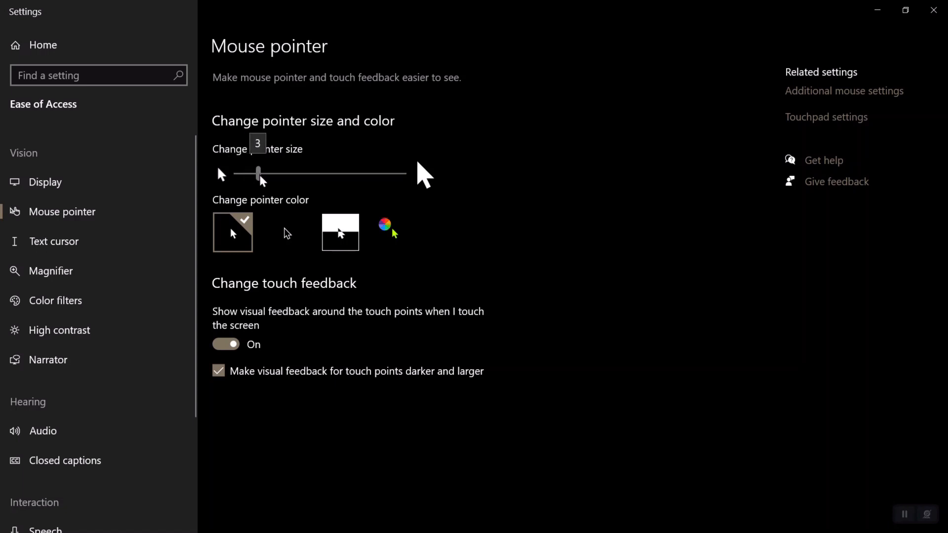
left_click_drag(258, 174, 283, 174)
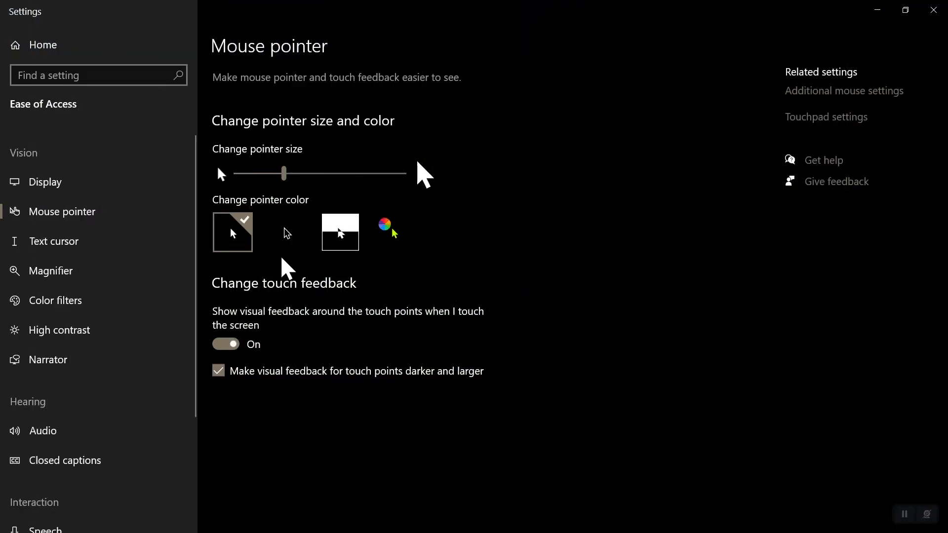
left_click(394, 232)
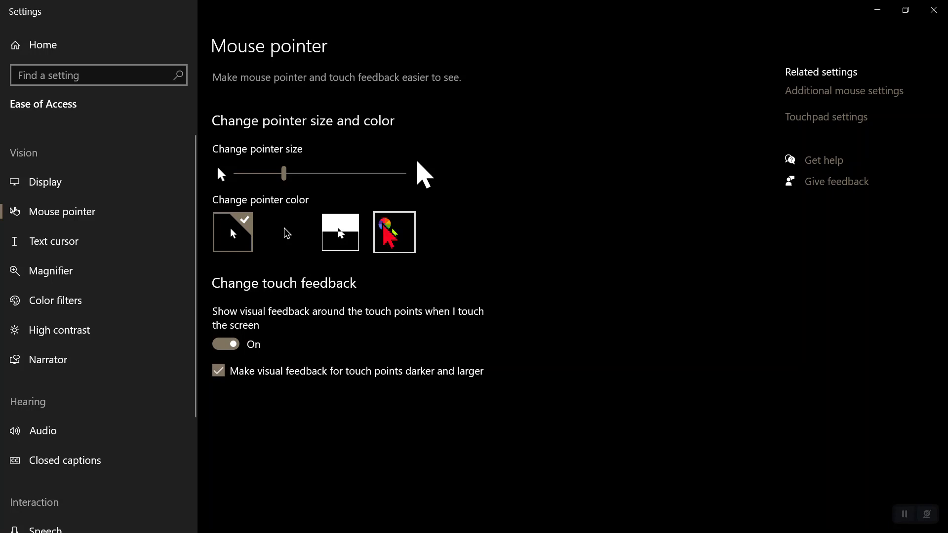
left_click(394, 232)
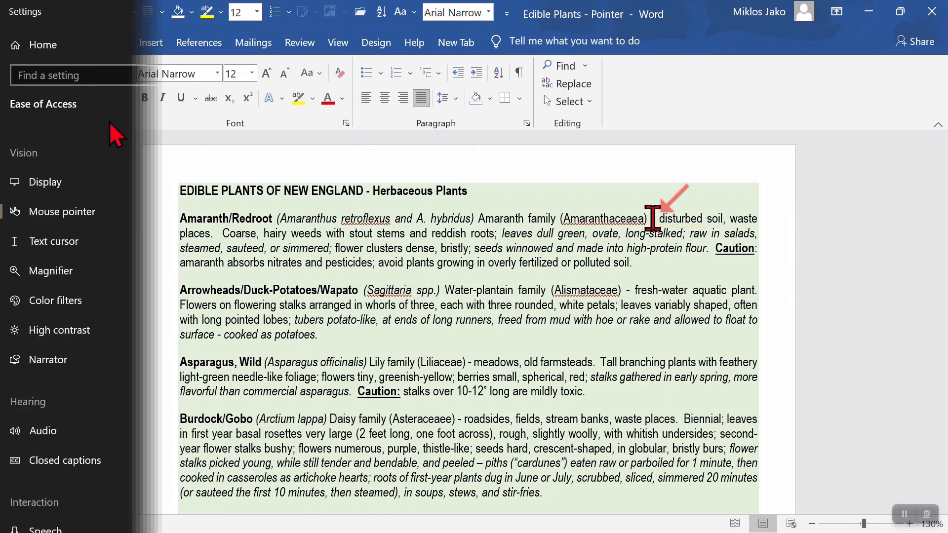
Search Settings for 'cu' and reach the Change cursor thickness setting
left_click(62, 211)
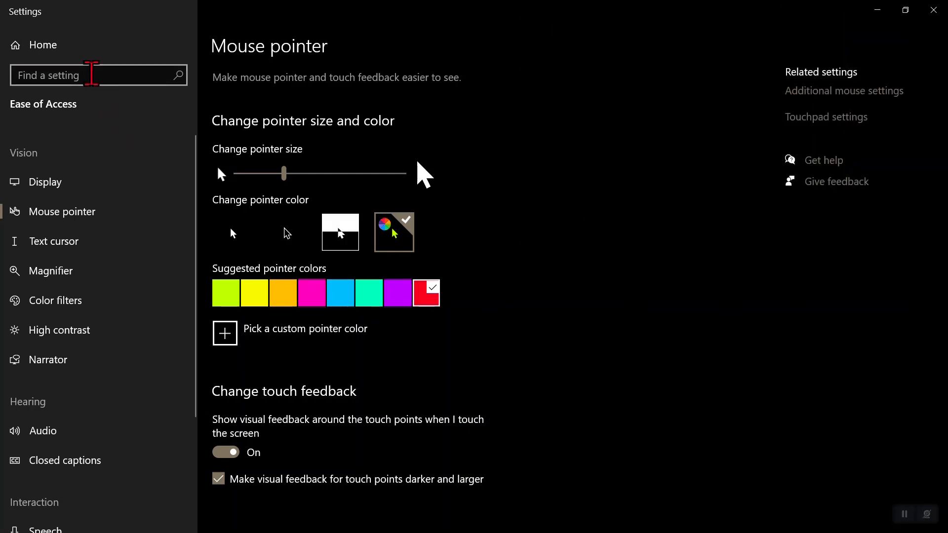
type("cursor")
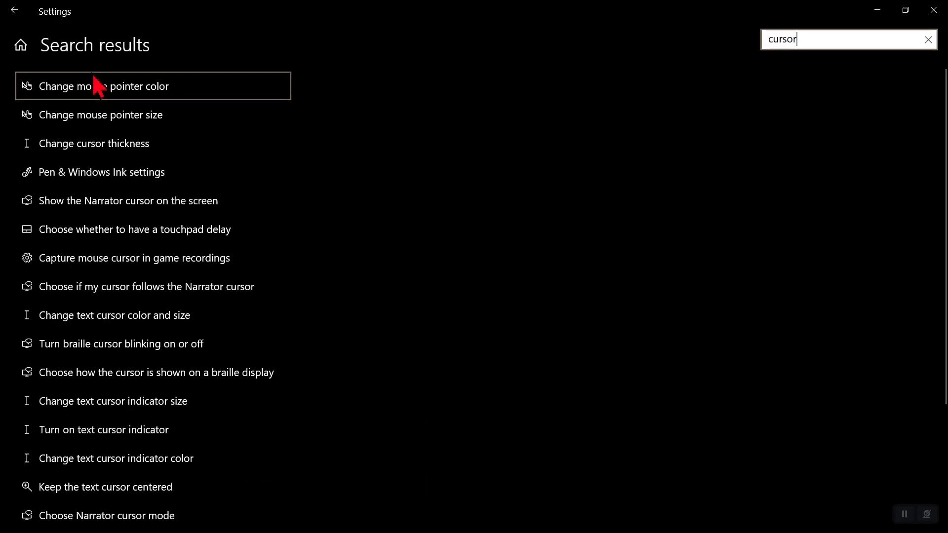
mouse_move(94, 144)
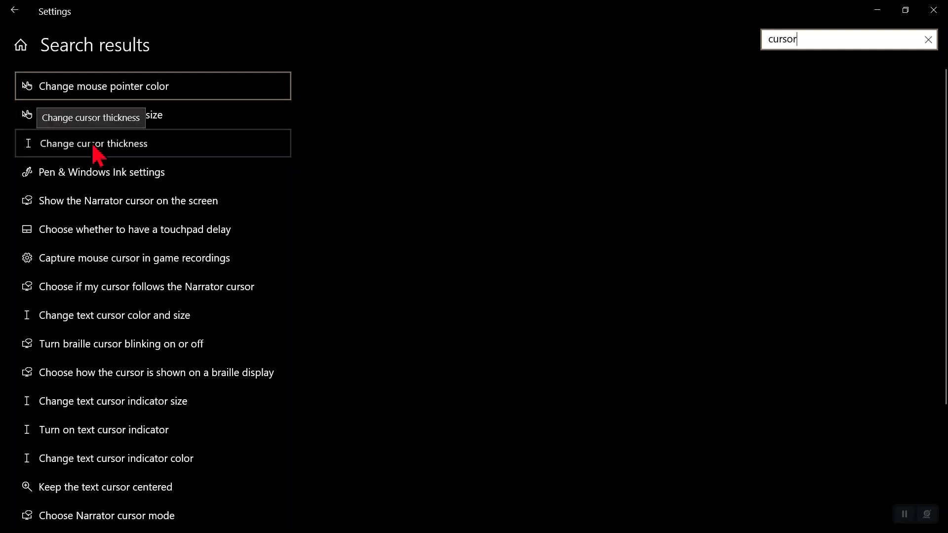
left_click(94, 143)
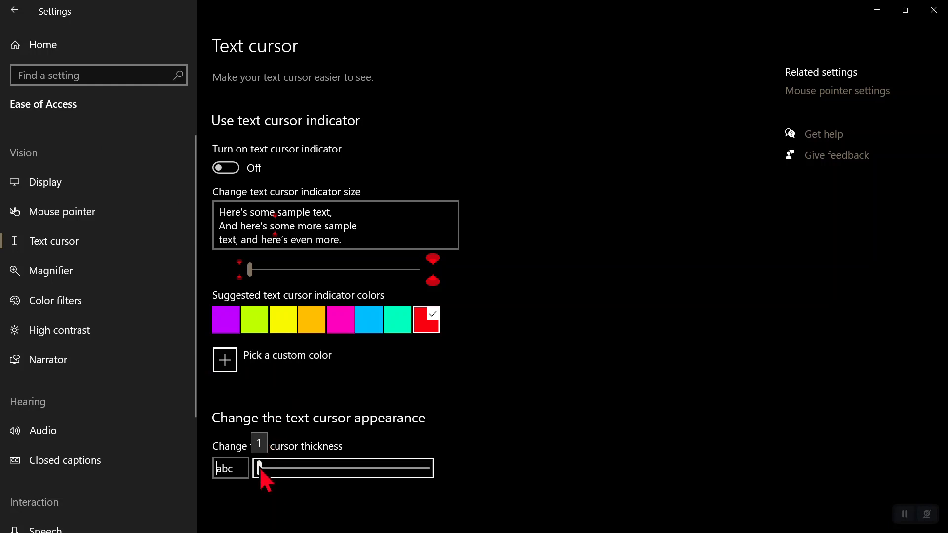
Drag the text cursor thickness slider all the way right to its maximum
left_click_drag(257, 467, 275, 467)
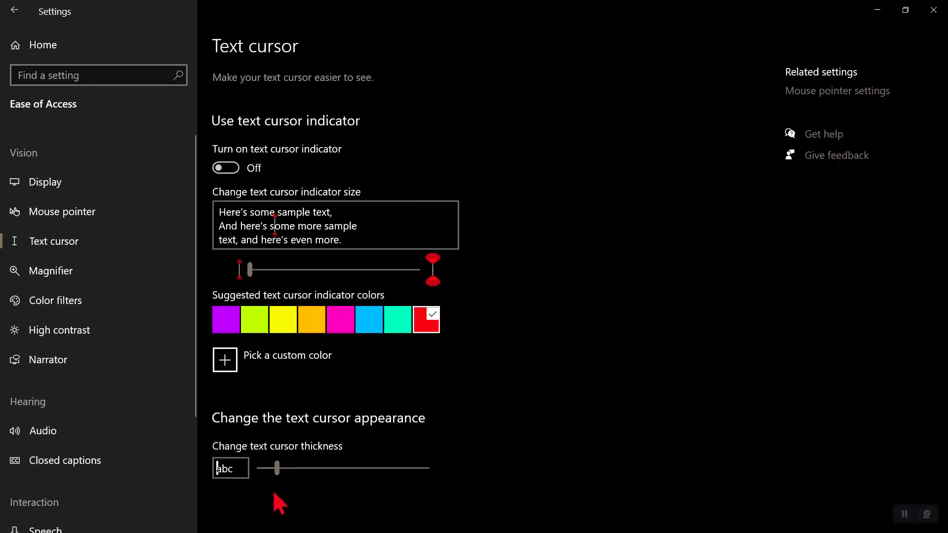
left_click_drag(264, 468, 276, 468)
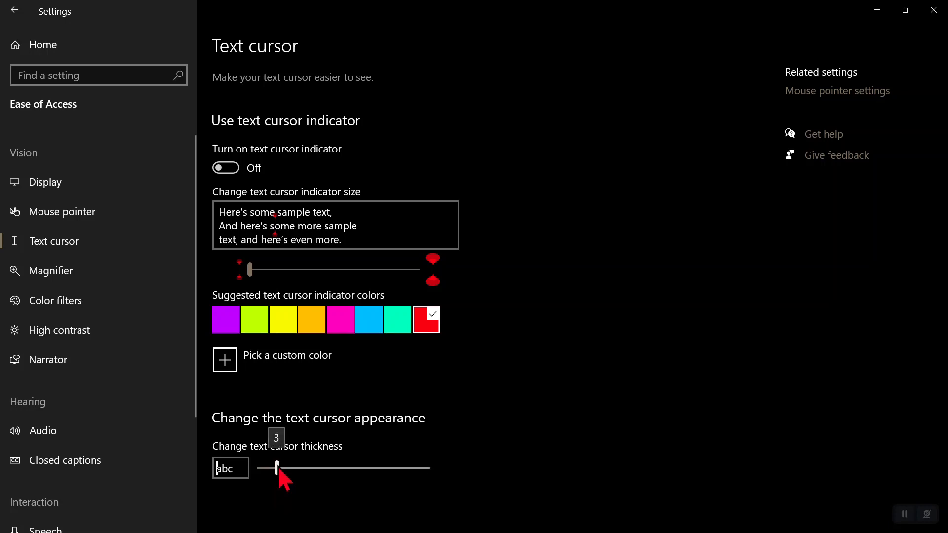
left_click_drag(276, 467, 333, 467)
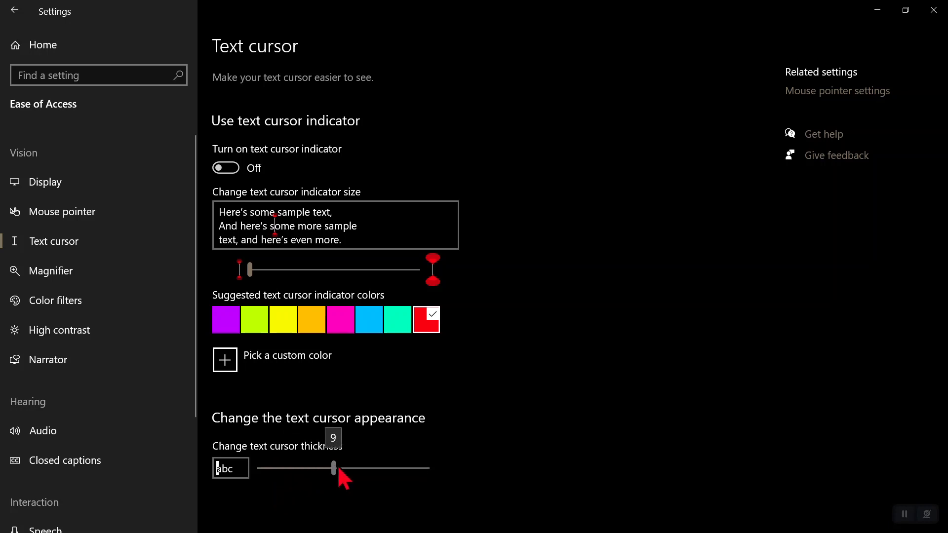
left_click_drag(334, 467, 423, 467)
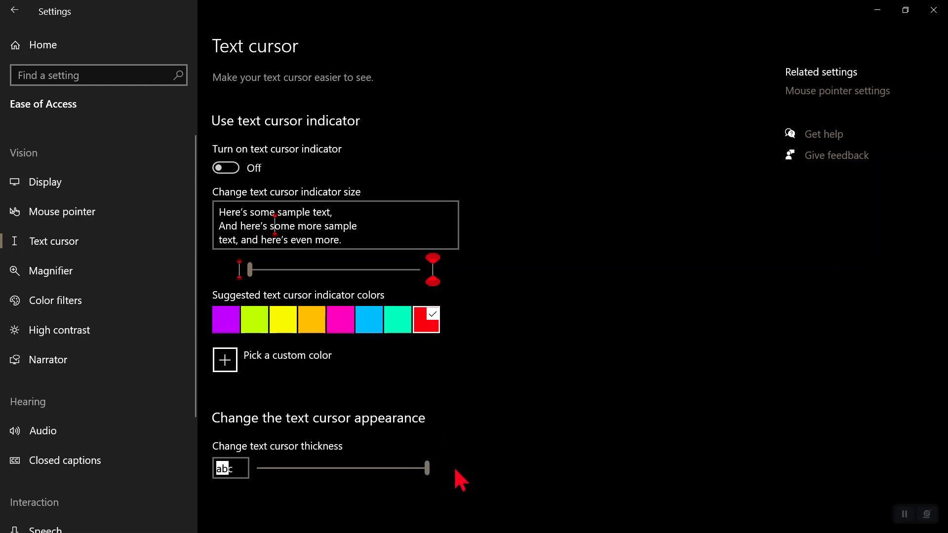
mouse_move(877, 10)
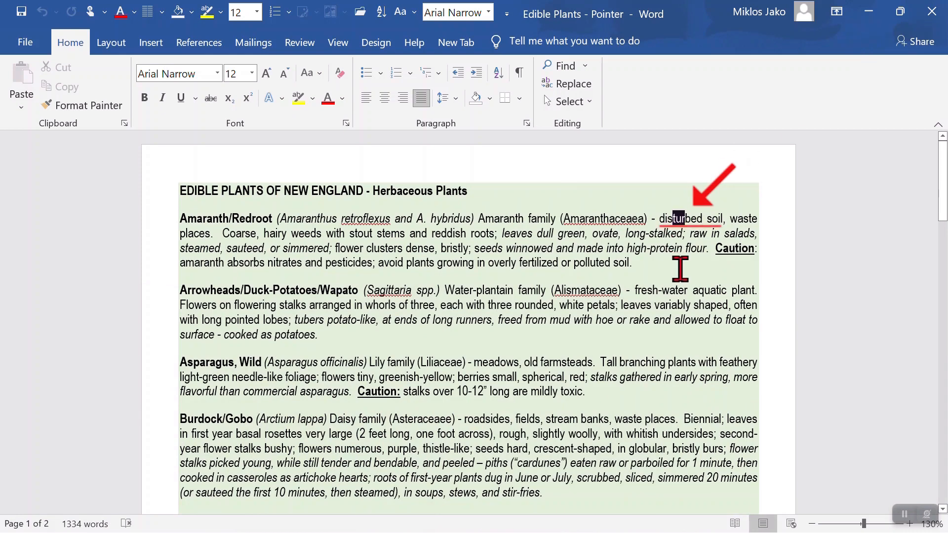
Place the thick cursor in the Edible Plants text, then switch to the Spread-out Words document
left_click(687, 219)
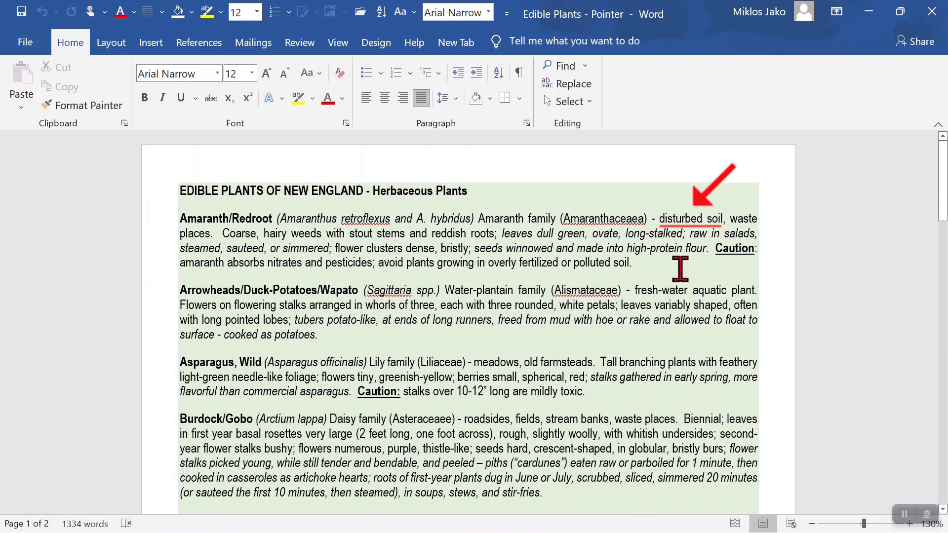
double_click(692, 218)
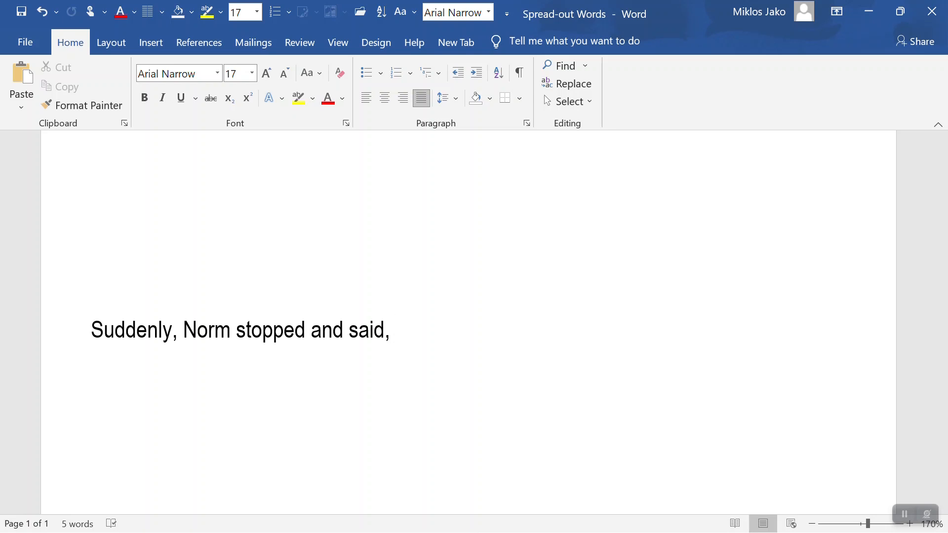
After 'said,' add an opening quote and 'Wait, what?', which spreads the words out
type("\"")
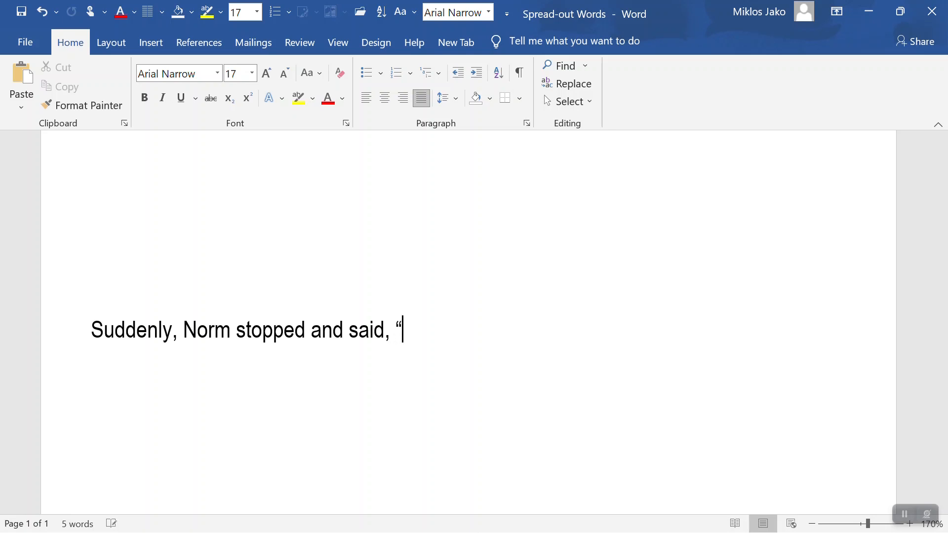
type("Wait,")
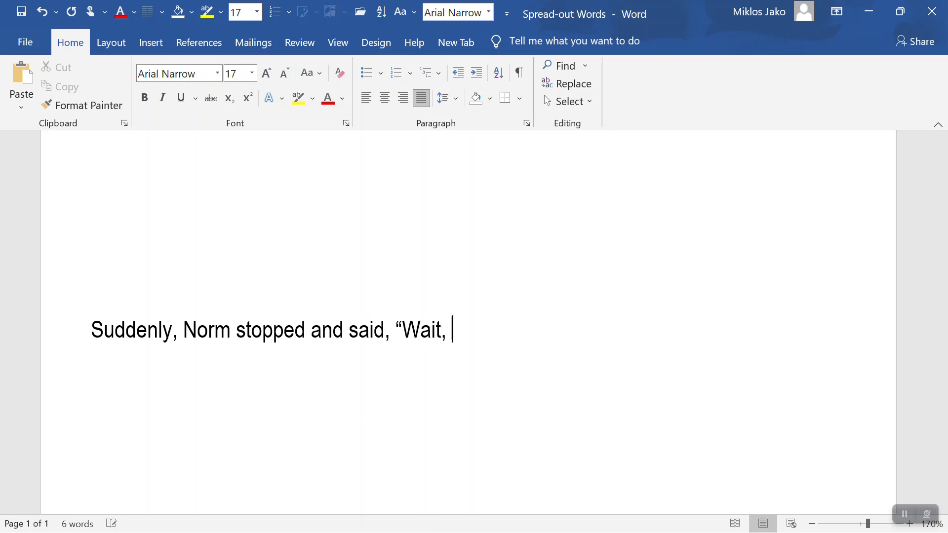
type("what?")
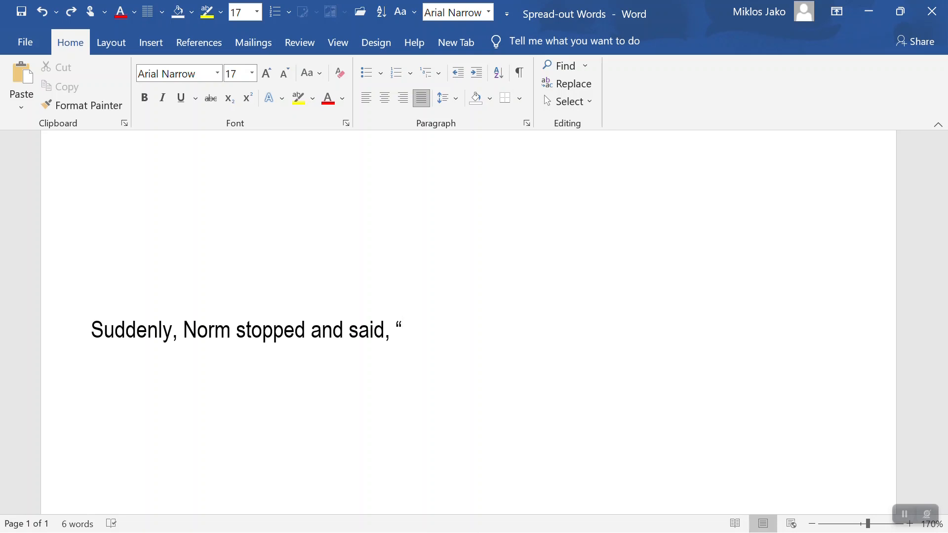
Retype 'Wait, what?' with the closing quote so the sentence reads correctly
type("Wait,")
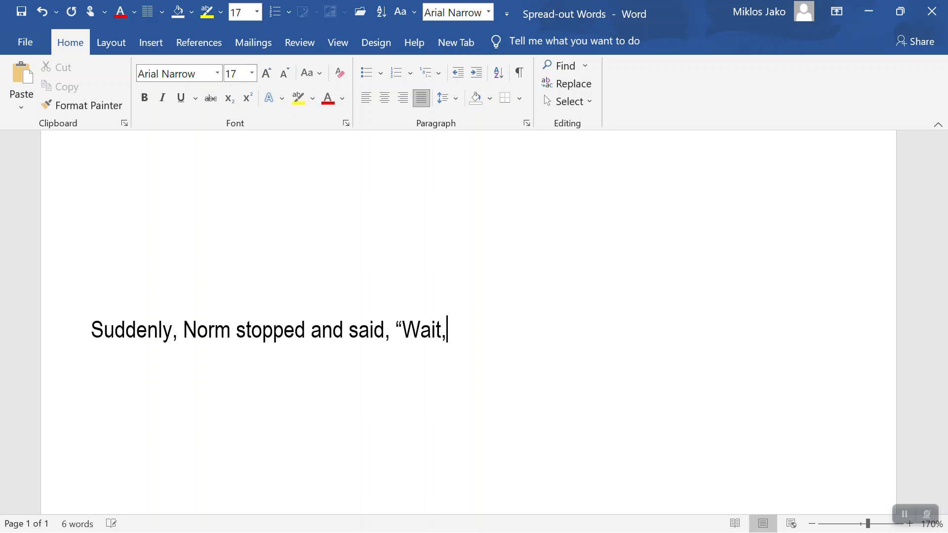
type("what")
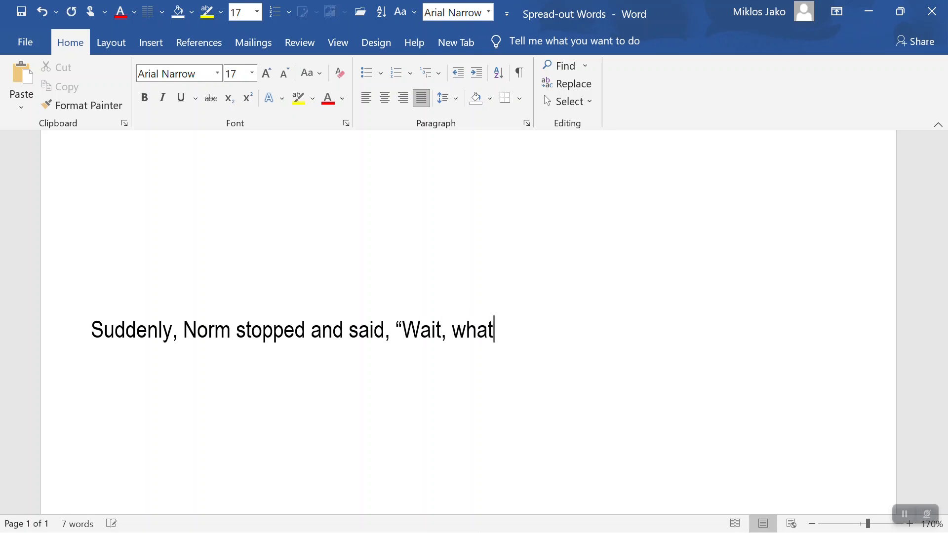
type("?\"")
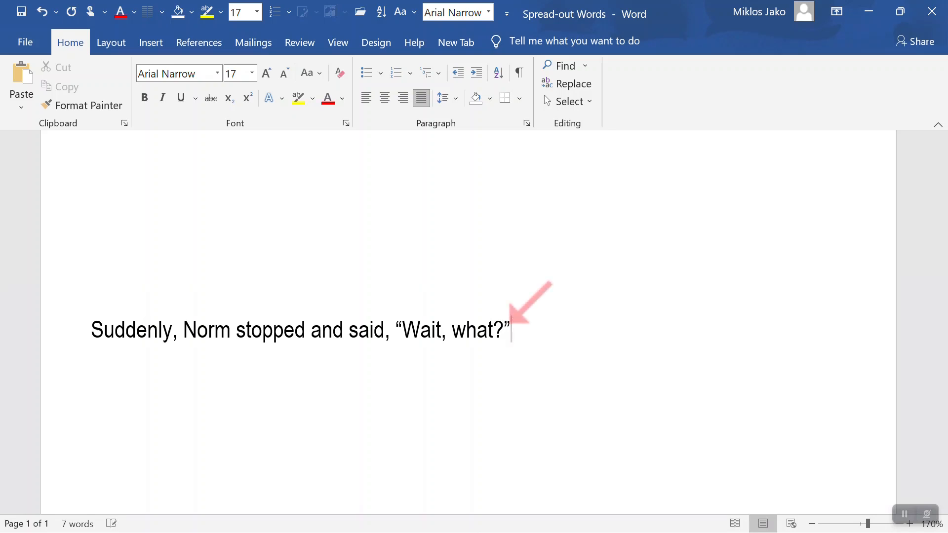